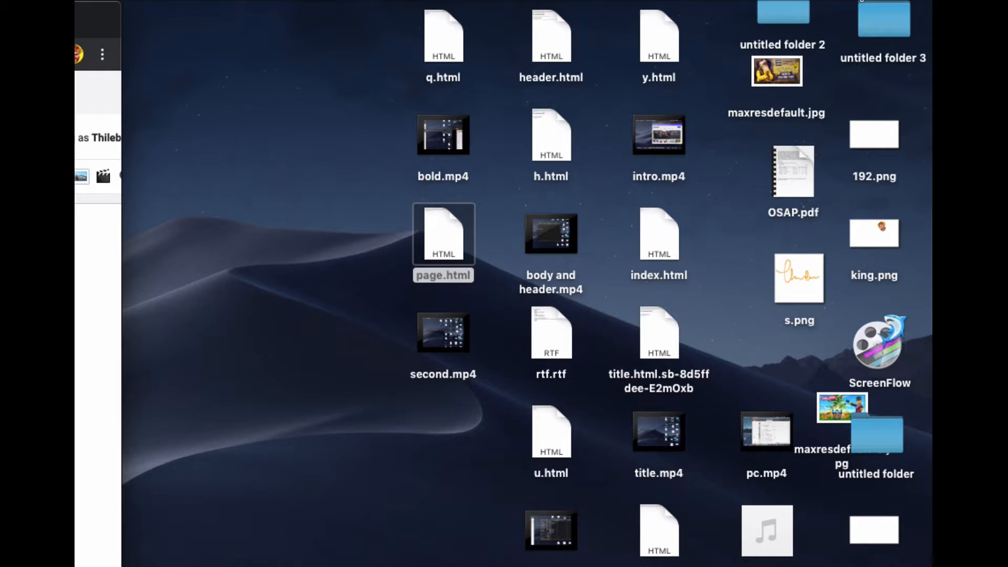
Launch TextEdit from Spotlight and start a new blank document
{"action": "type", "text": "textEdit"}
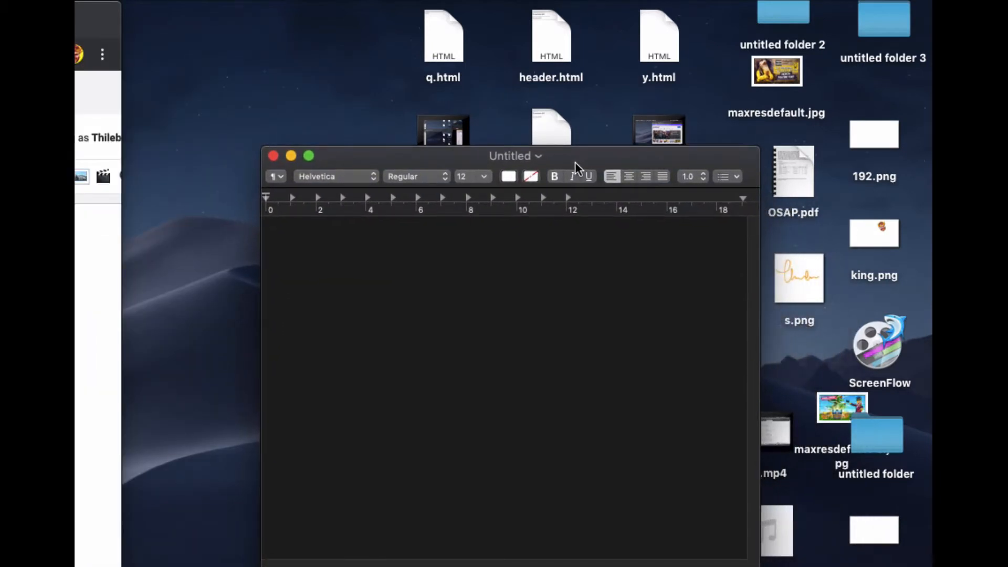
Type '<!doctype html>' followed by '<html>' and '</html>' on separate lines
{"action": "type", "text": "<"}
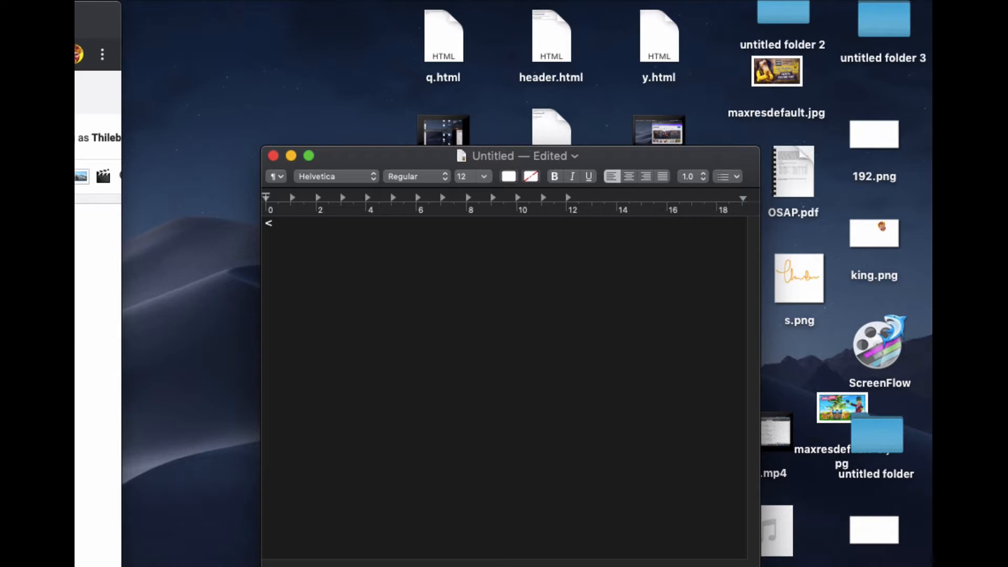
{"action": "type", "text": "!do"}
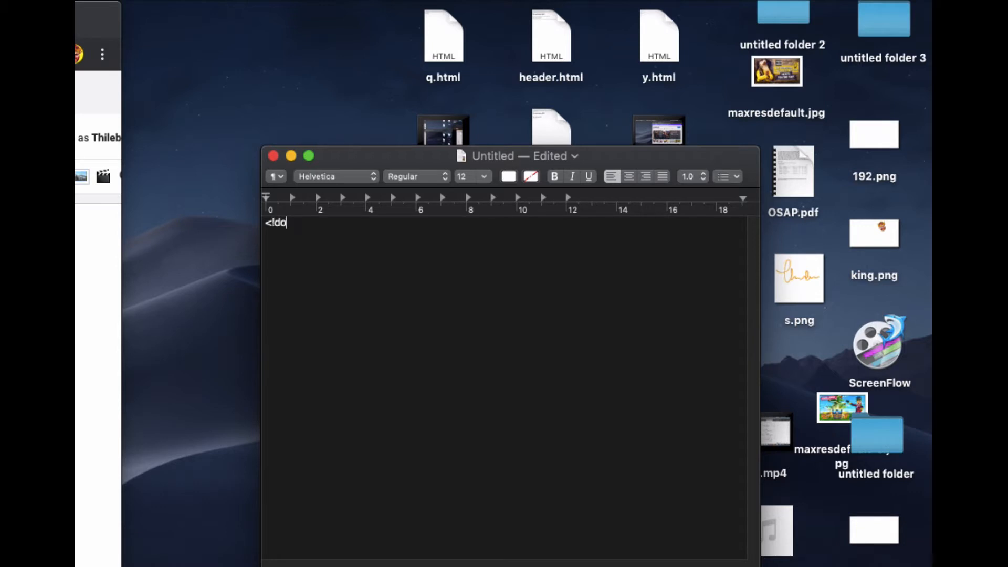
{"action": "type", "text": "ctype"}
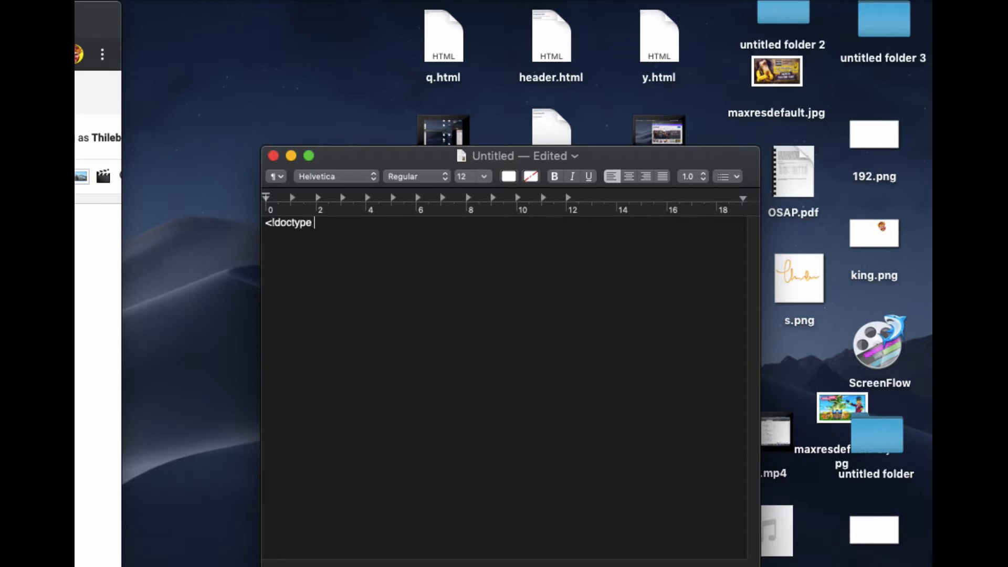
{"action": "type", "text": "html"}
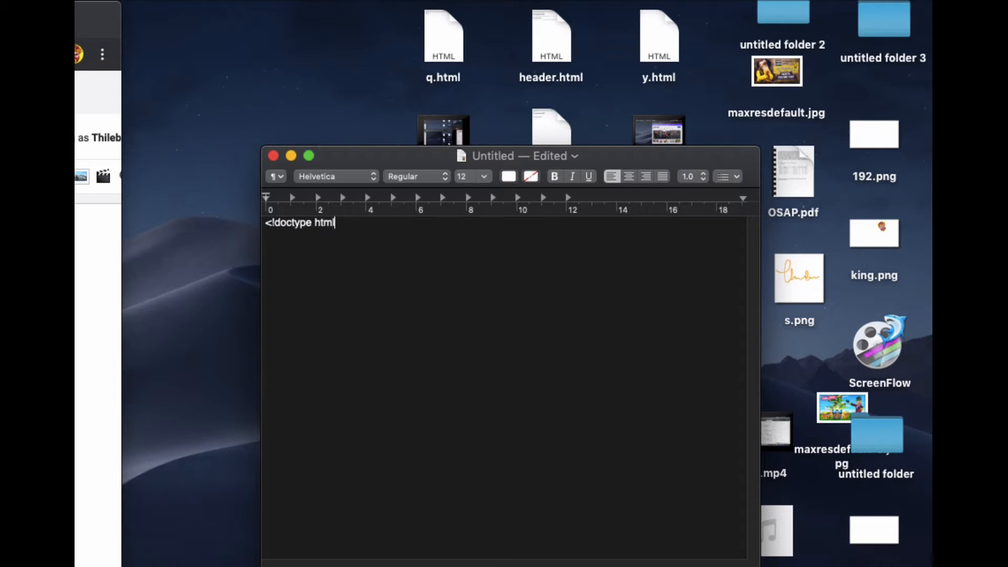
{"action": "type", "text": ">"}
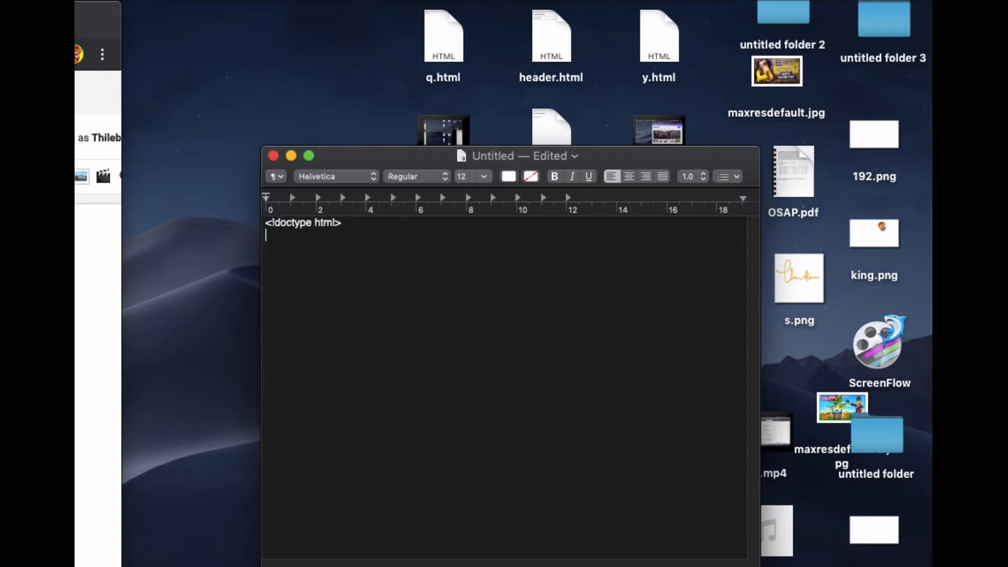
{"action": "type", "text": "<html>"}
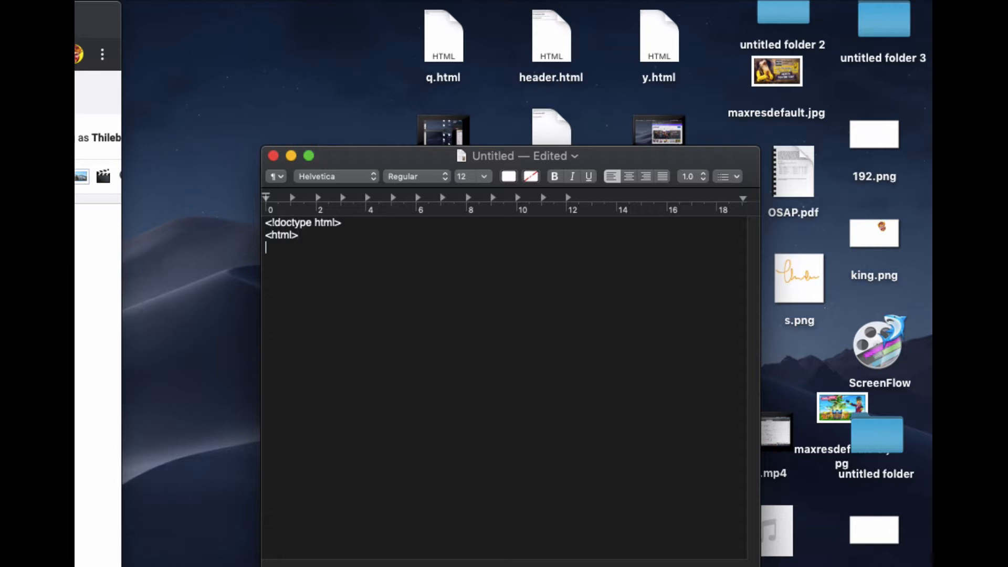
{"action": "type", "text": "</h"}
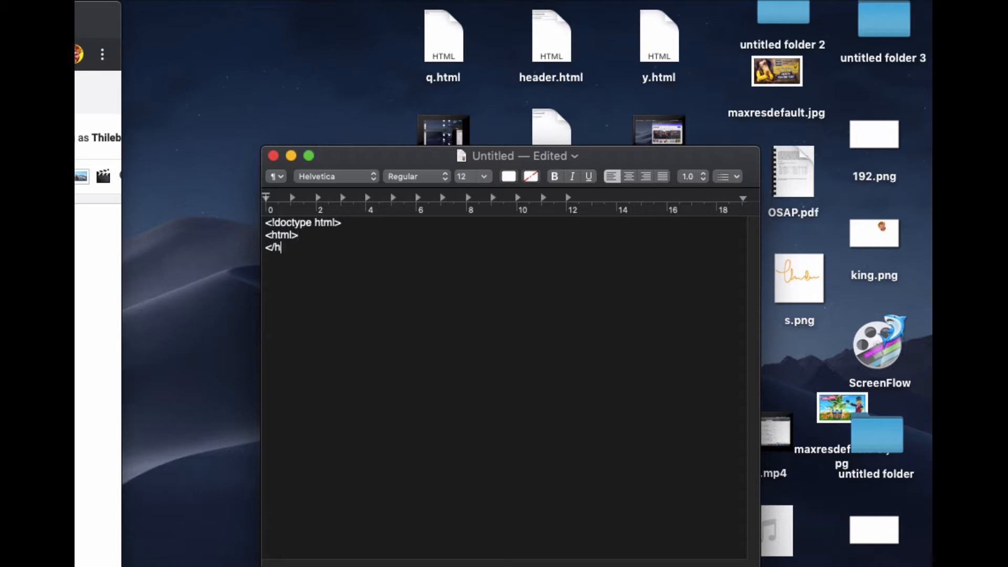
{"action": "type", "text": "tml>"}
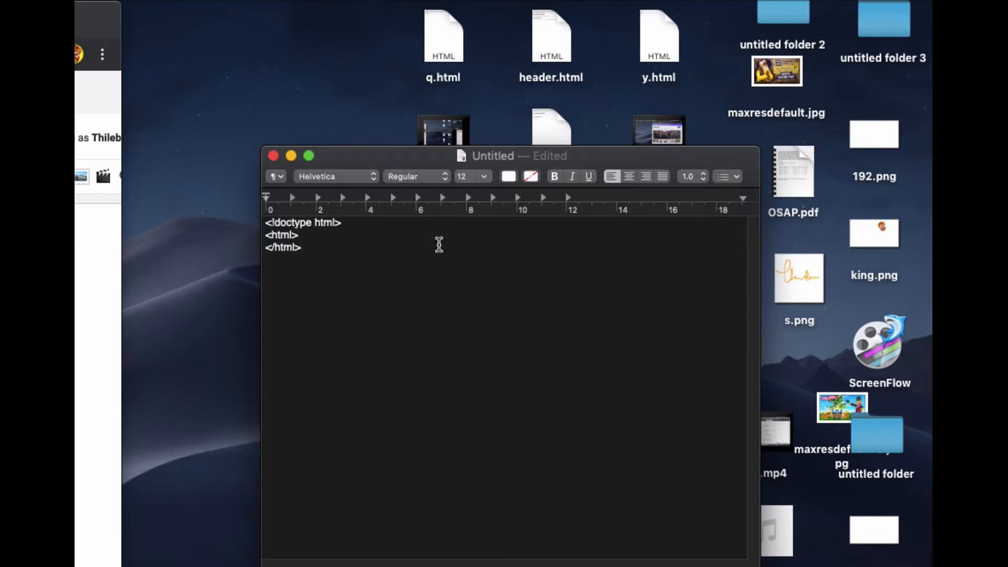
Add a <head> containing a <title> element reading 'This is the Title', fixing a typo
{"action": "type", "text": "<"}
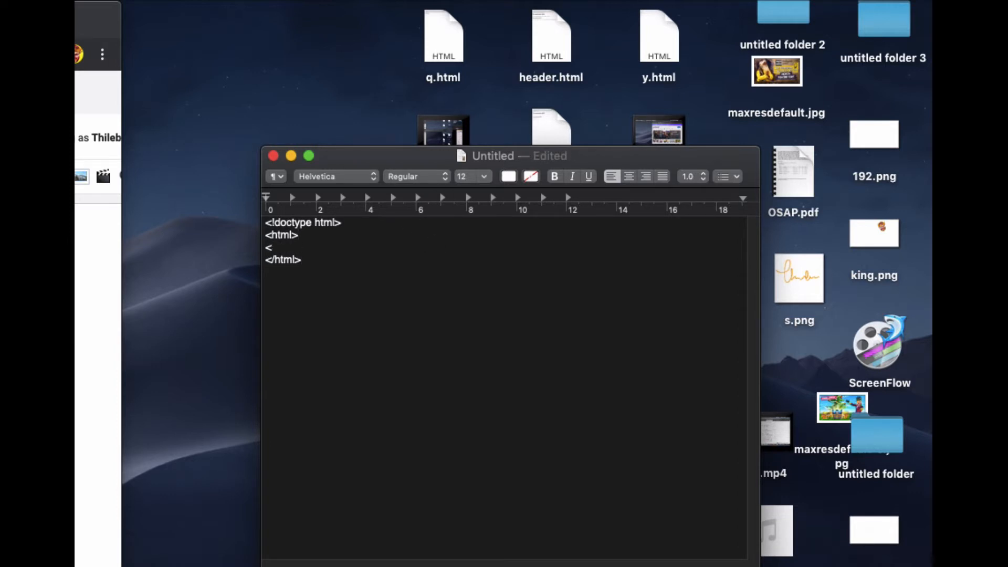
{"action": "type", "text": "head>"}
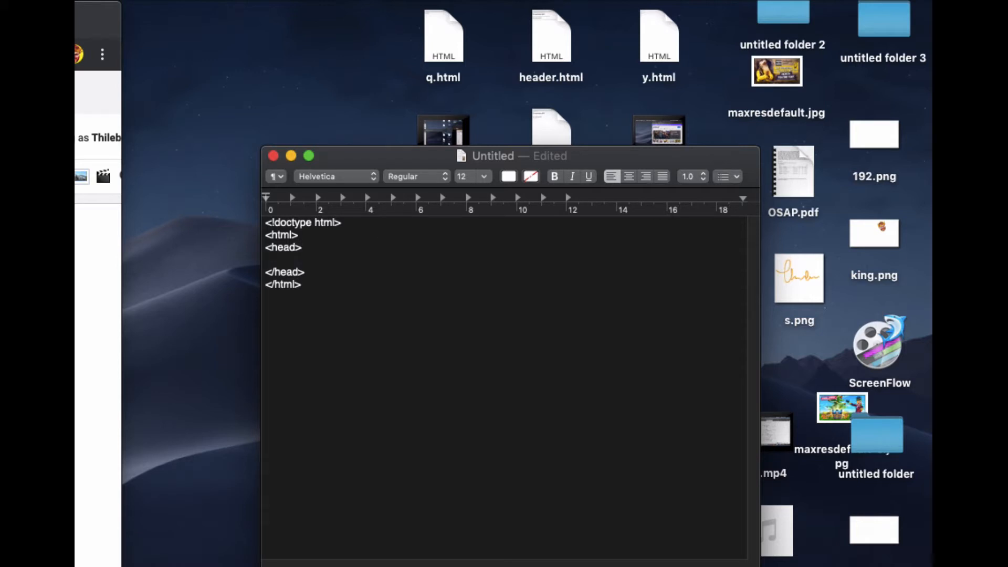
{"action": "type", "text": "<"}
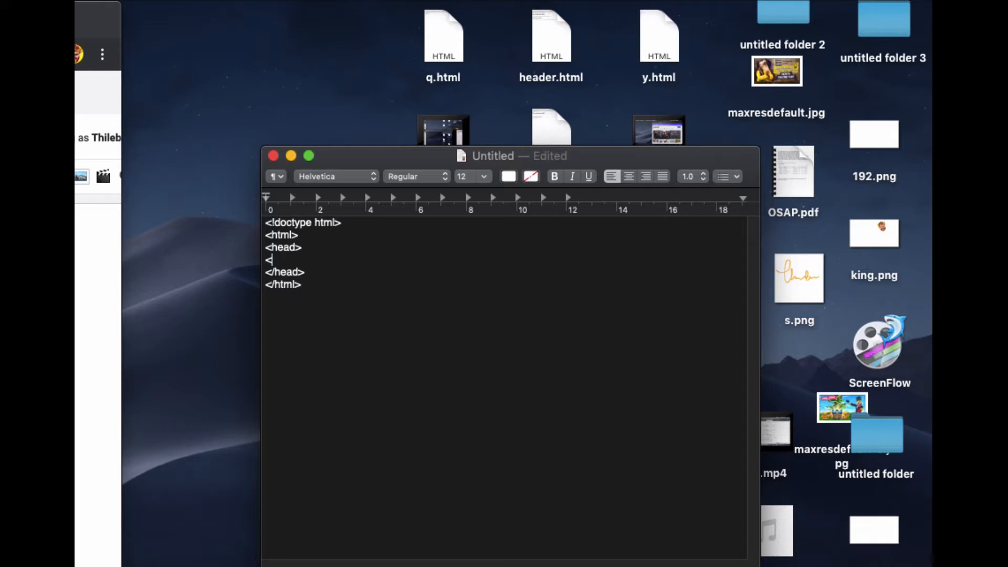
{"action": "type", "text": "title"}
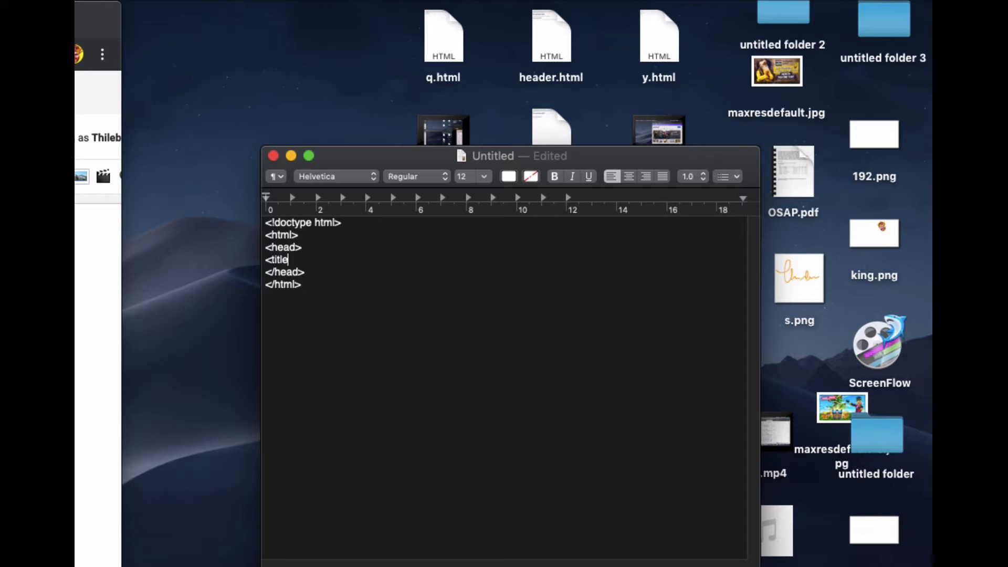
{"action": "type", "text": ">"}
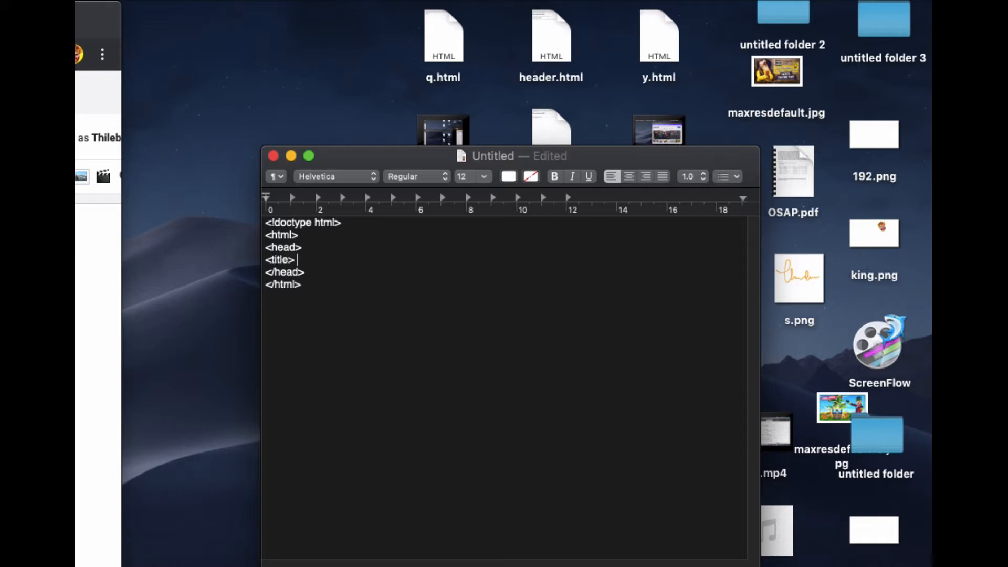
{"action": "type", "text": "TH"}
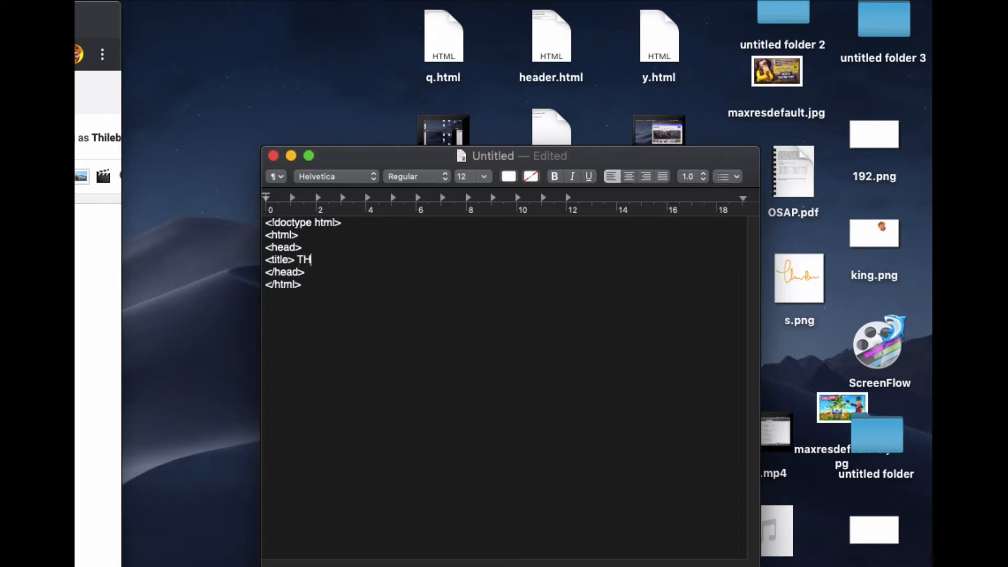
{"action": "key", "text": "Backspace"}
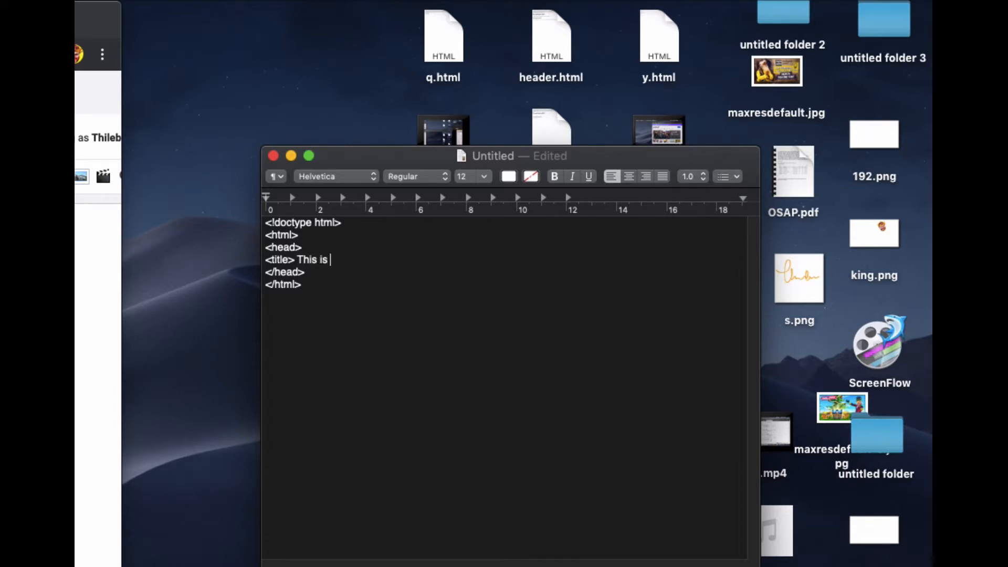
{"action": "type", "text": "the"}
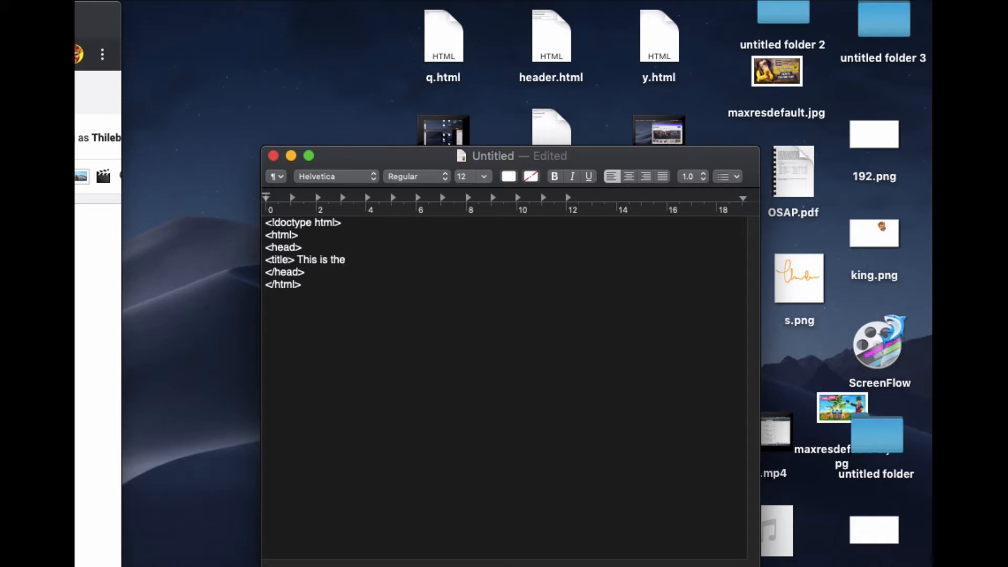
{"action": "type", "text": "Title </"}
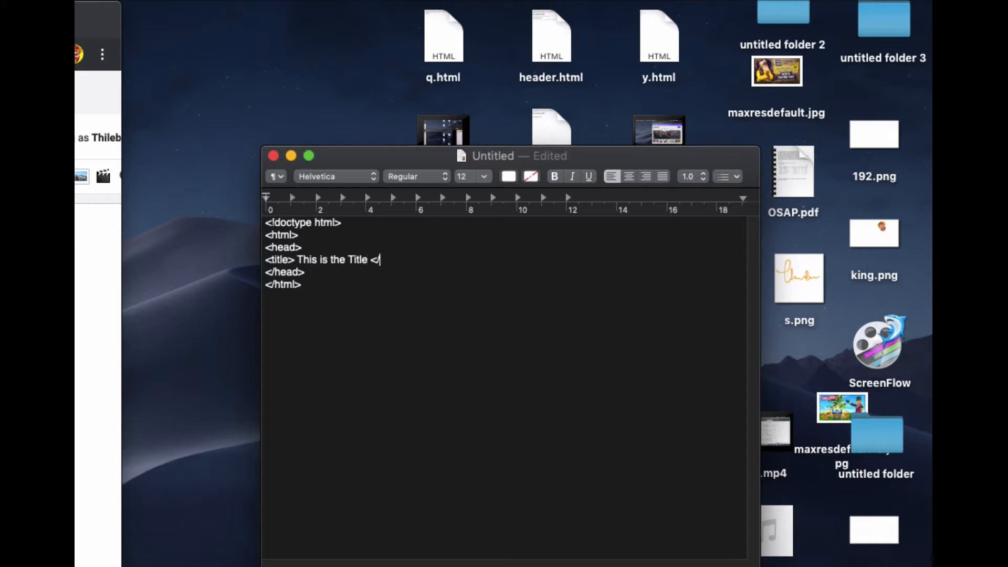
{"action": "type", "text": "title"}
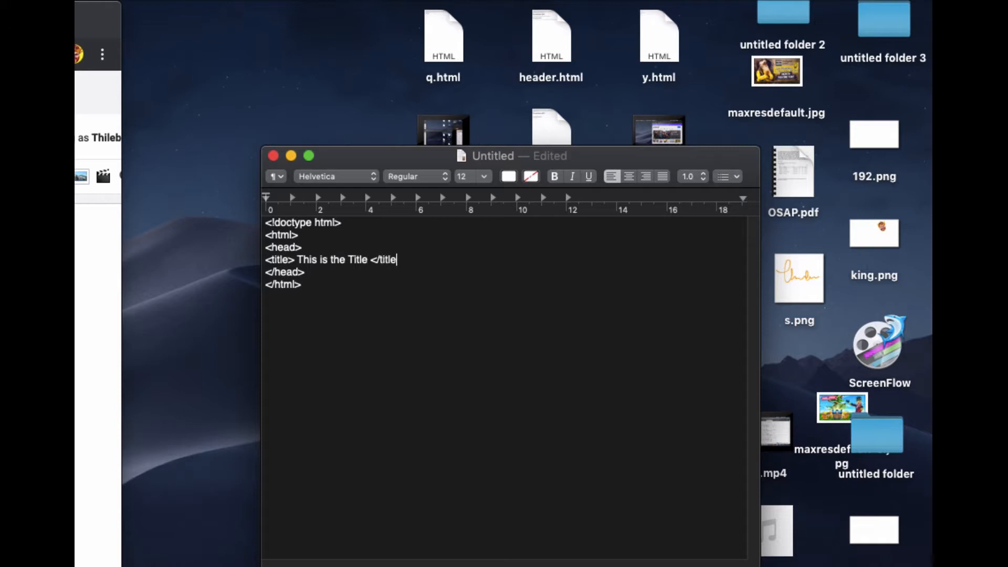
{"action": "type", "text": ">"}
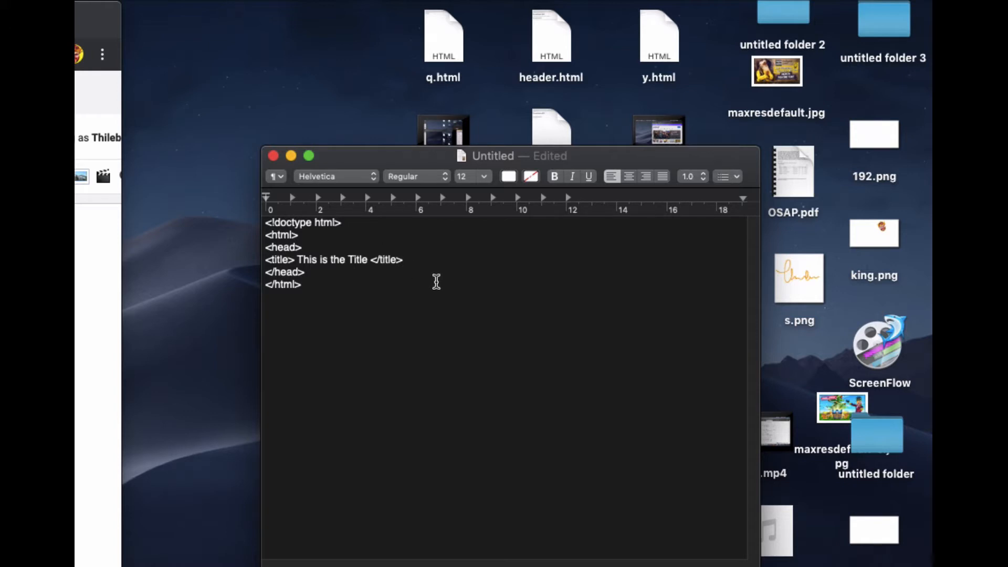
{"action": "mouse_move", "coordinate": [415, 259]}
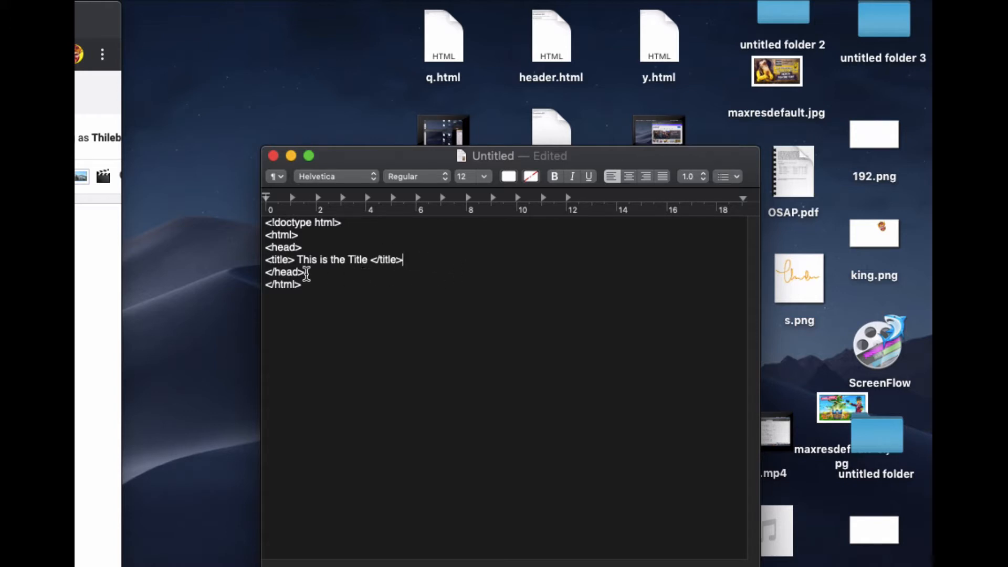
{"action": "mouse_move", "coordinate": [321, 279]}
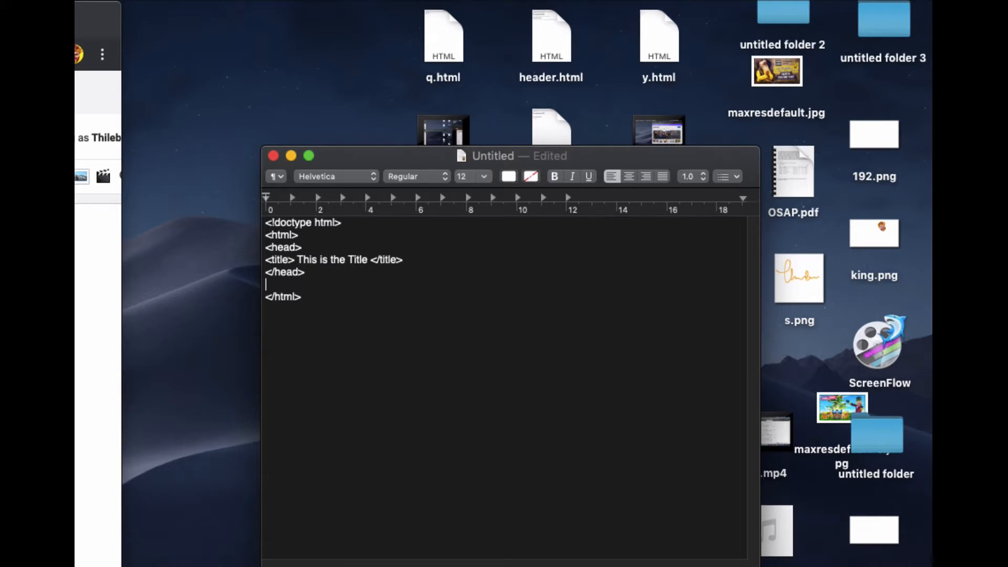
Add empty <body> and </body> tags after the head section
{"action": "type", "text": "<body>"}
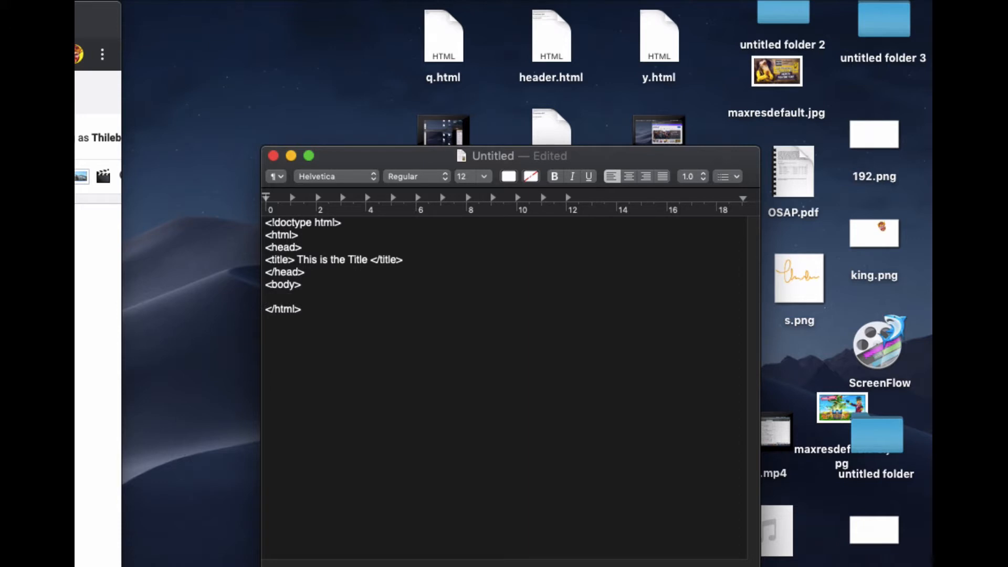
{"action": "type", "text": "</body>"}
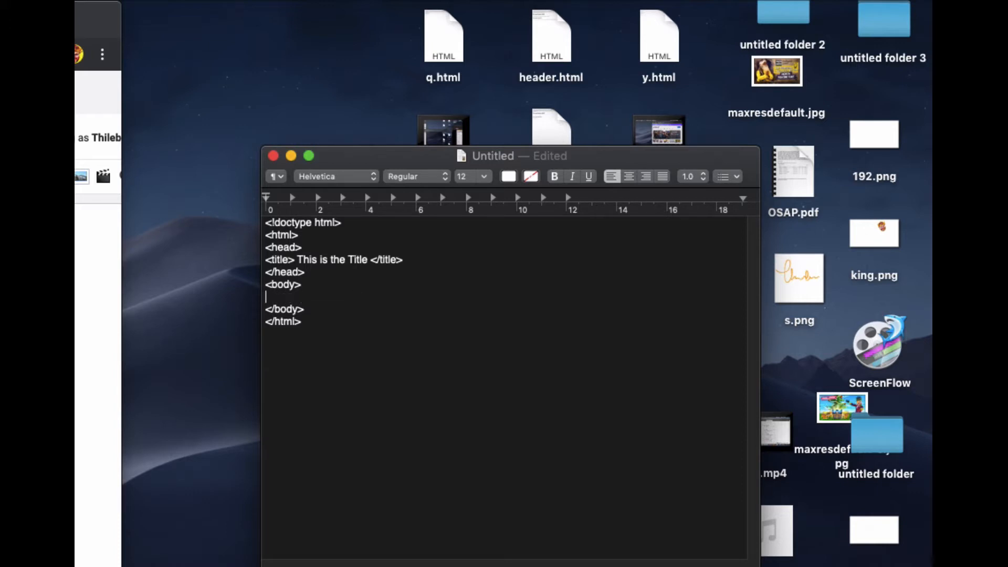
{"action": "type", "text": "<"}
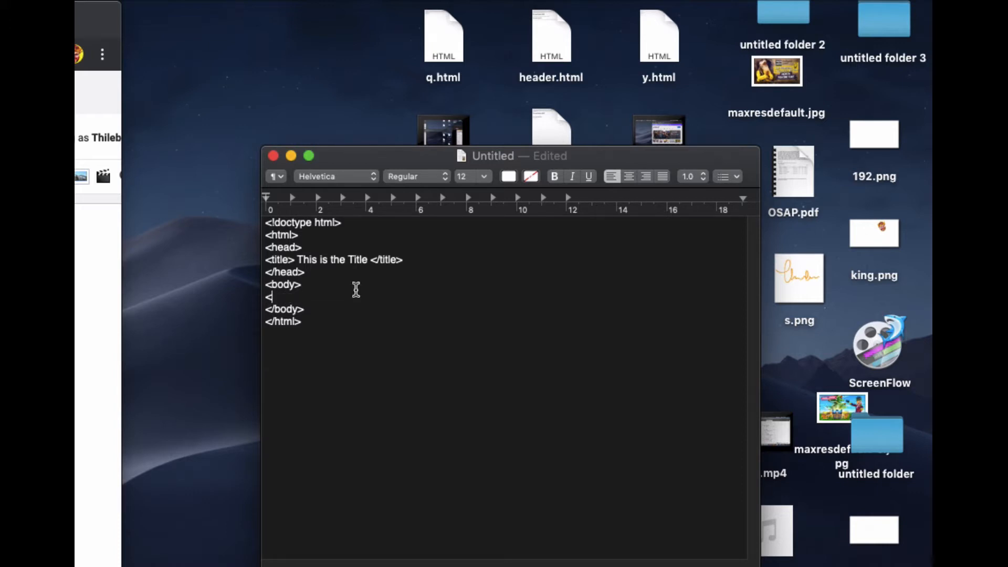
{"action": "type", "text": "a"}
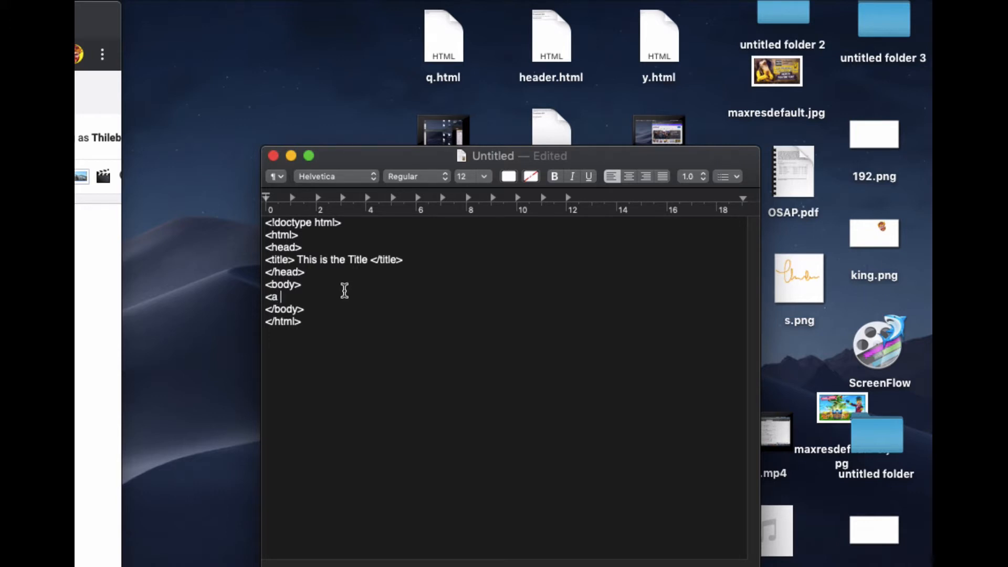
{"action": "type", "text": "hre"}
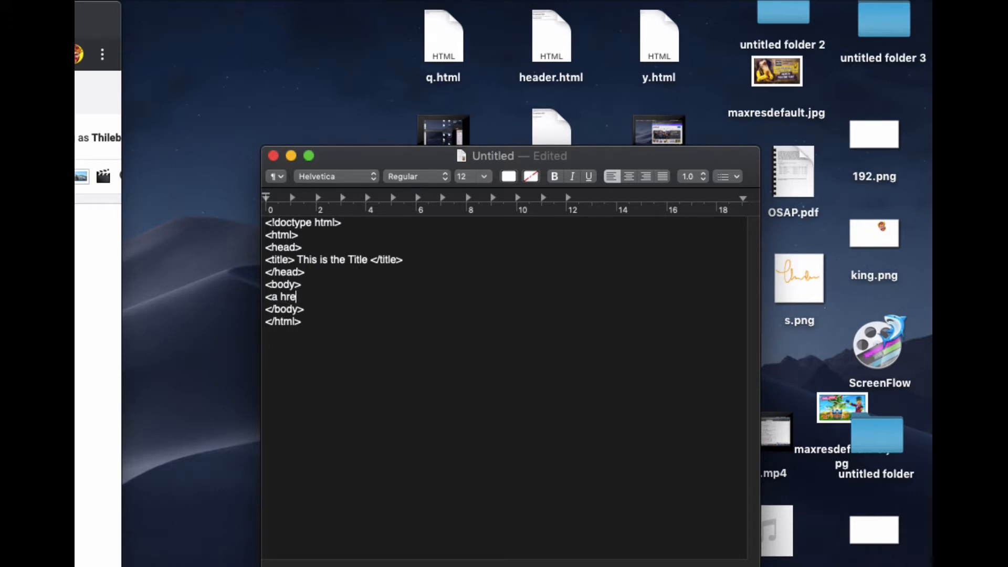
{"action": "type", "text": "f"}
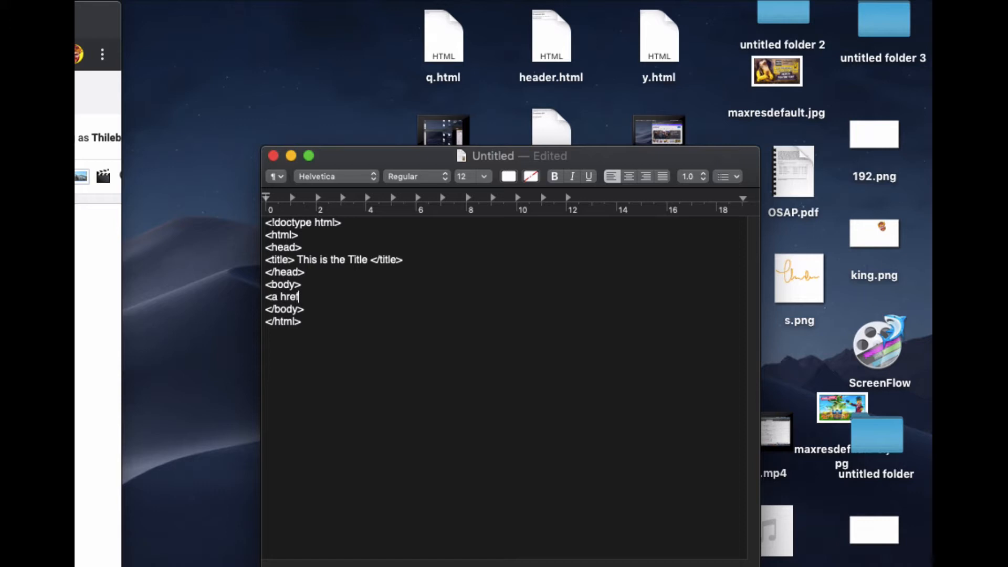
{"action": "type", "text": "="}
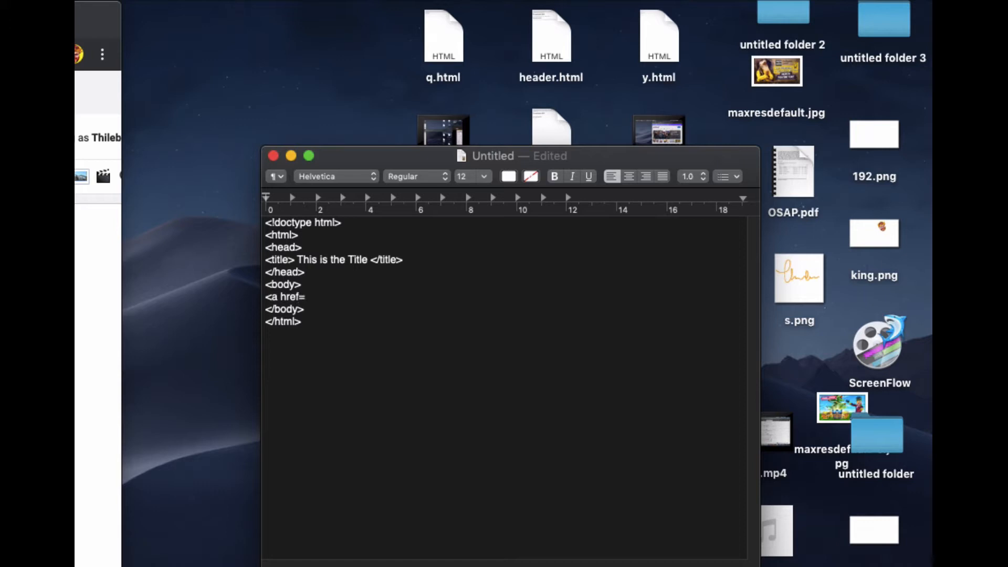
{"action": "type", "text": "\""}
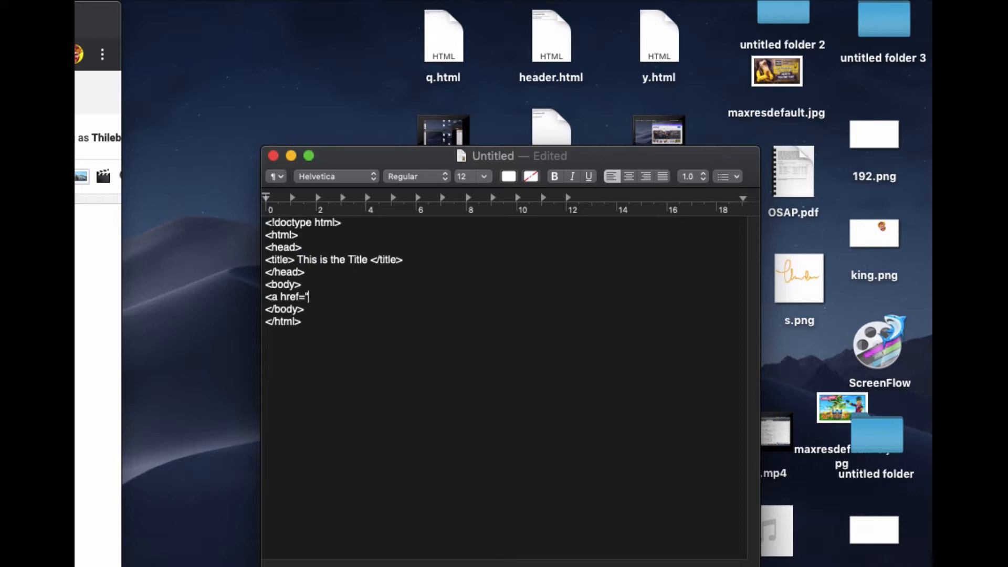
{"action": "type", "text": "\""}
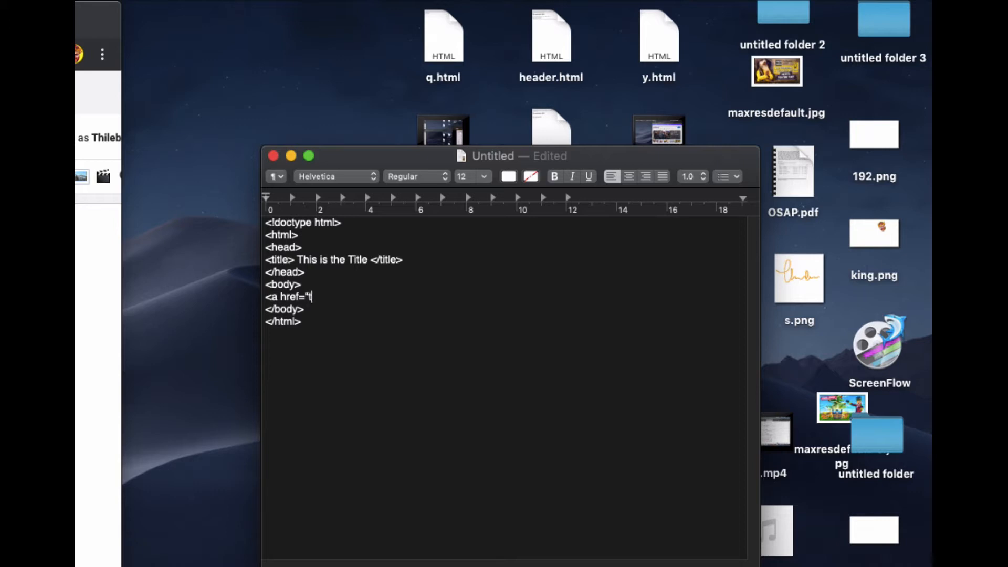
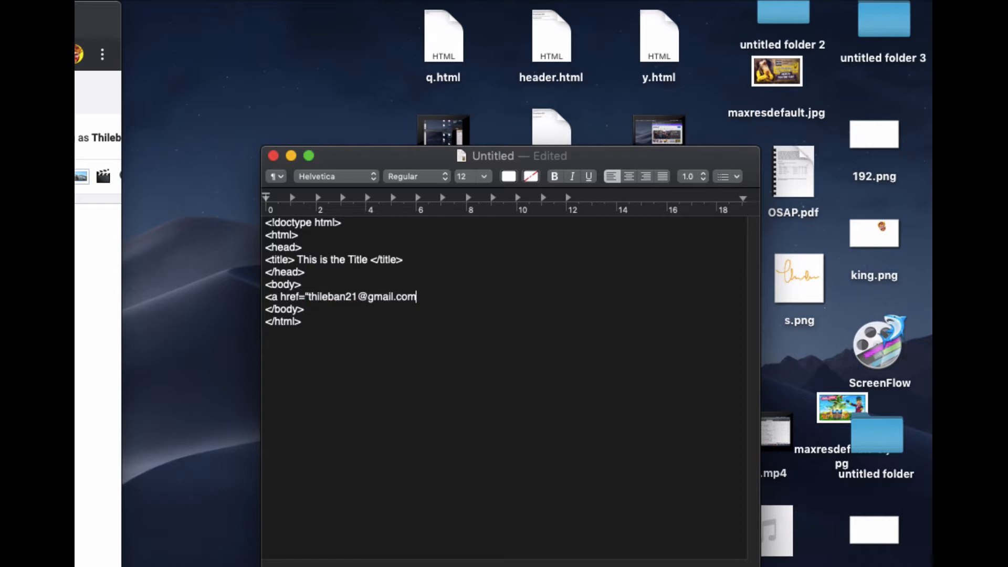
{"action": "type", "text": "\""}
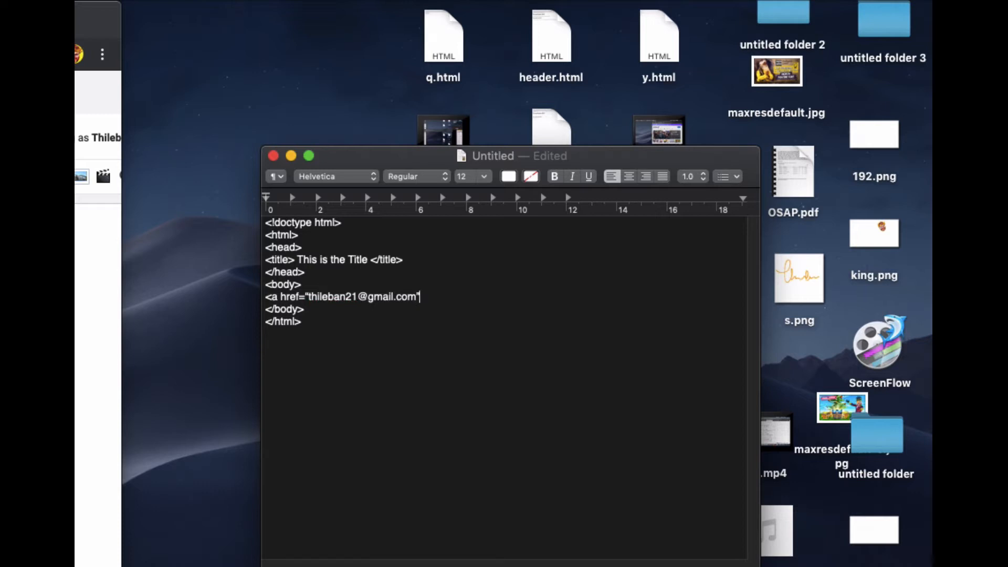
{"action": "type", "text": ">"}
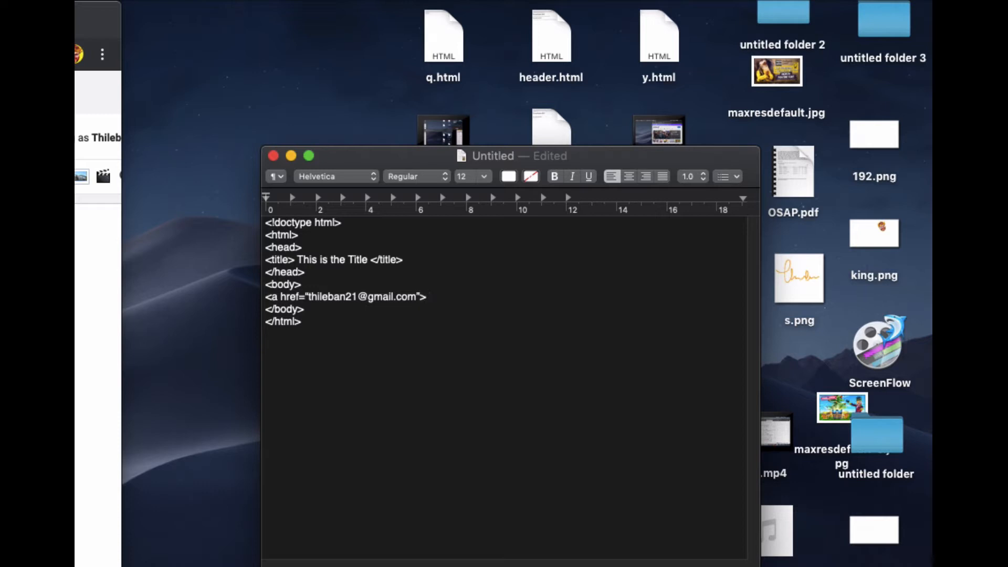
Add the link text 'Email Thileban' and the closing </a> tag
{"action": "type", "text": "Email"}
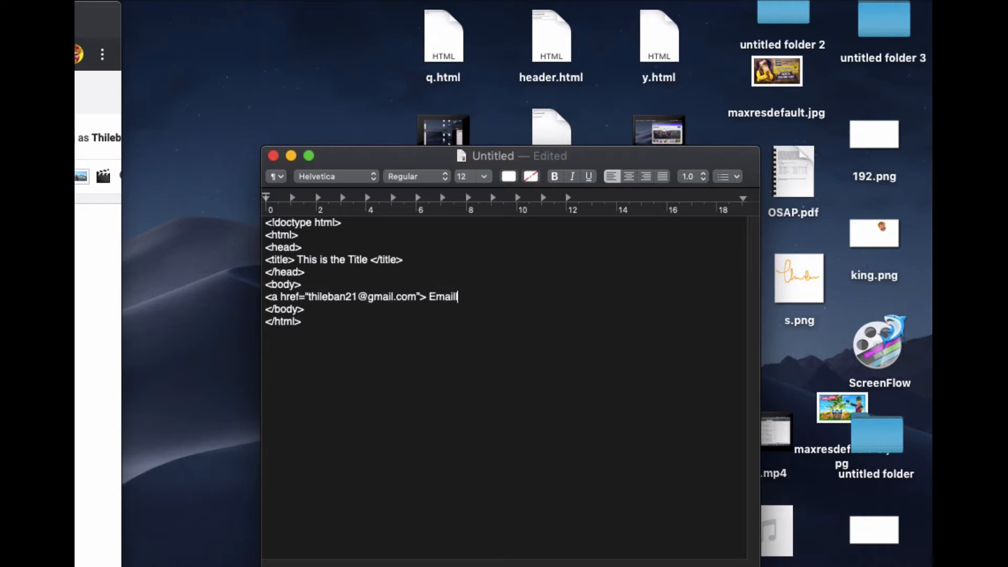
{"action": "type", "text": "Thi"}
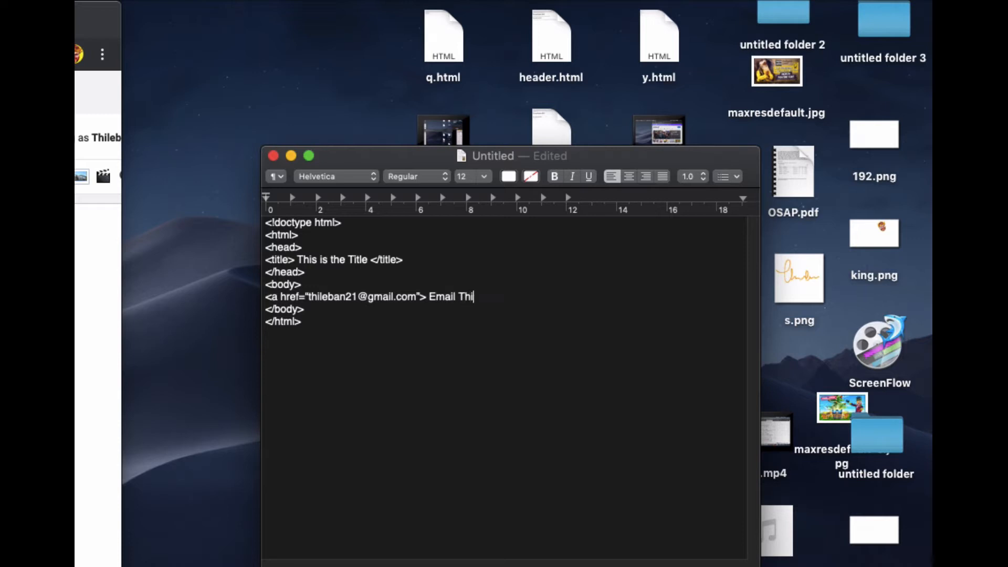
{"action": "type", "text": "leban"}
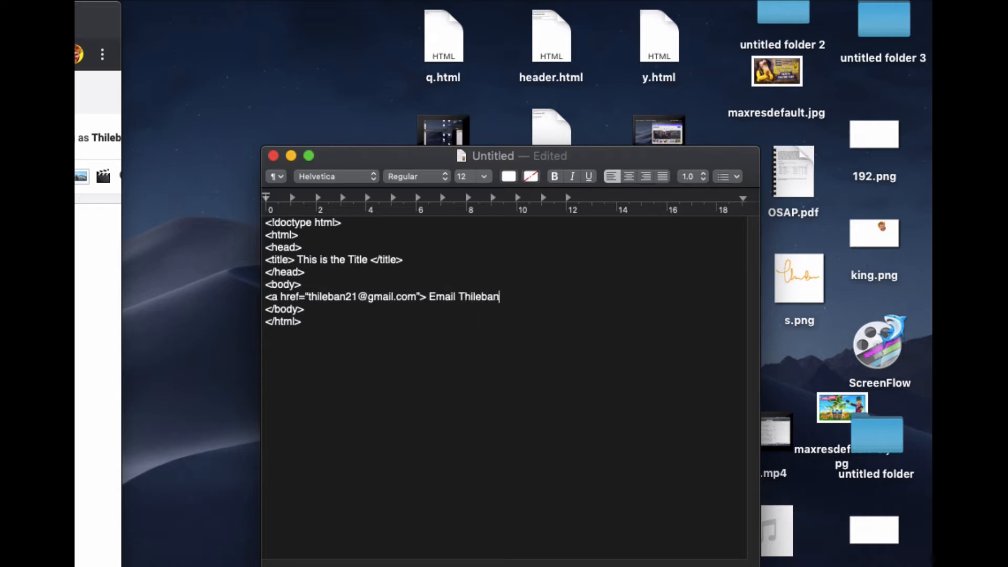
{"action": "type", "text": "</"}
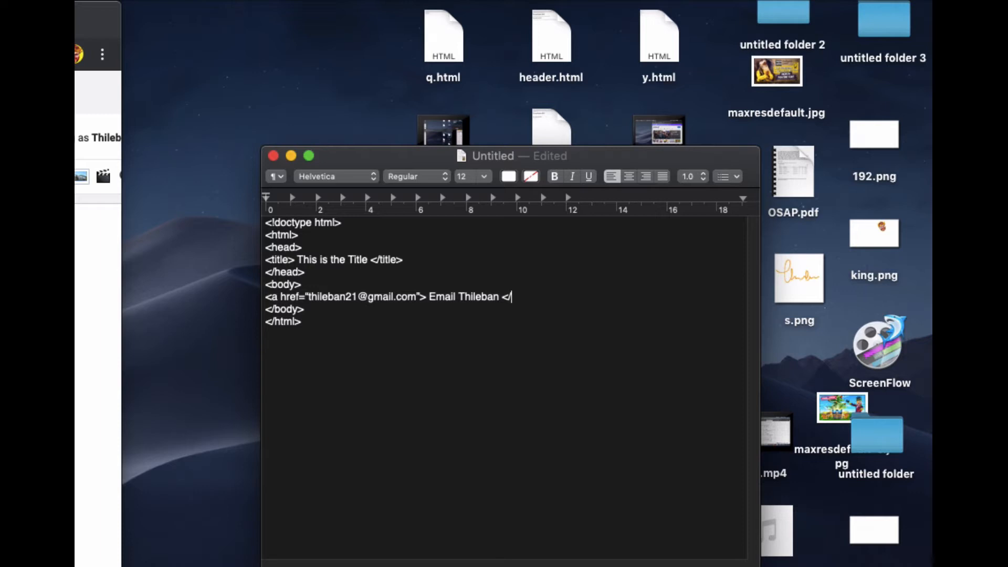
{"action": "type", "text": "a>"}
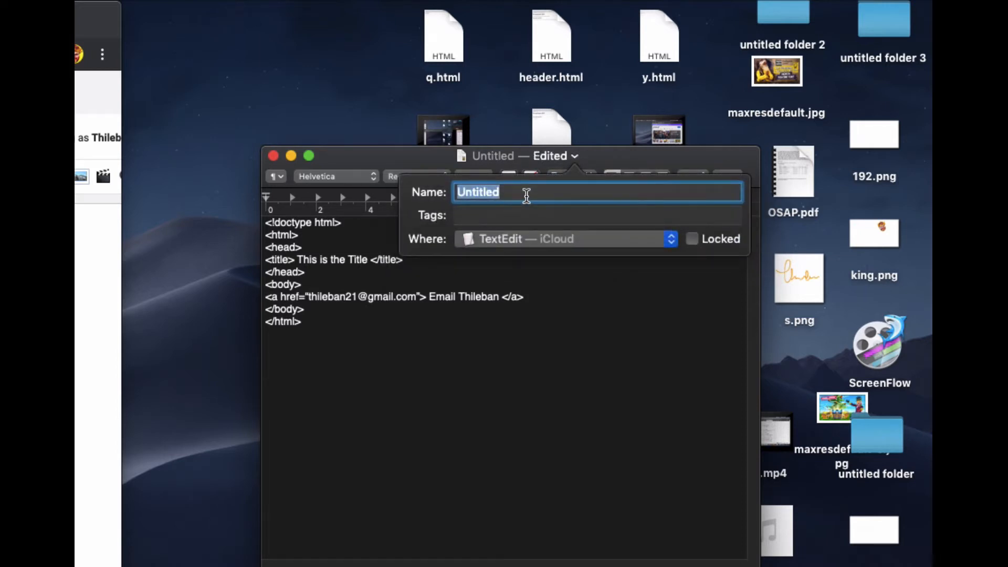
Save the page as email.html, close it, and start a new TextEdit document
{"action": "type", "text": "email."}
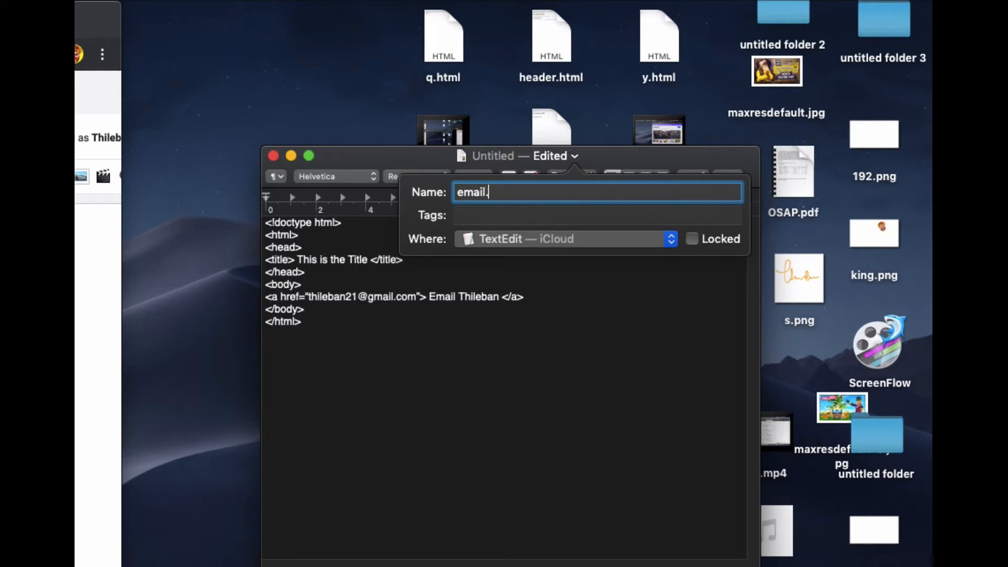
{"action": "type", "text": "html"}
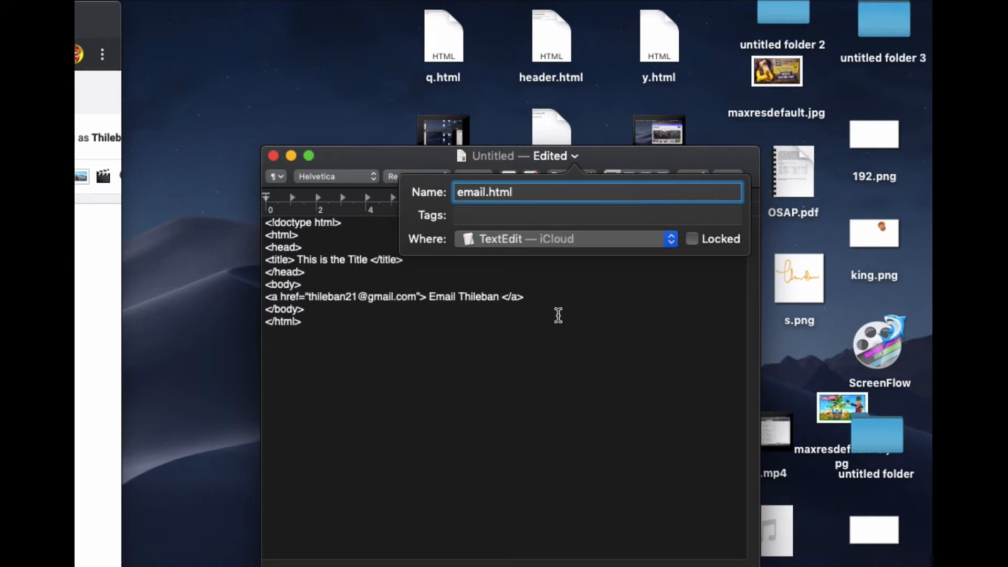
{"action": "key", "text": "Return"}
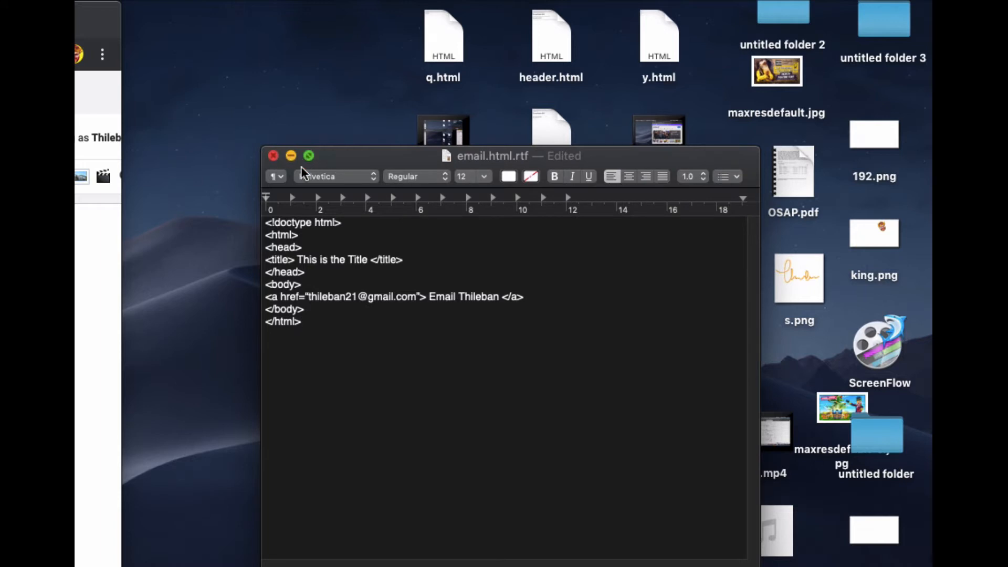
{"action": "left_click", "coordinate": [272, 156]}
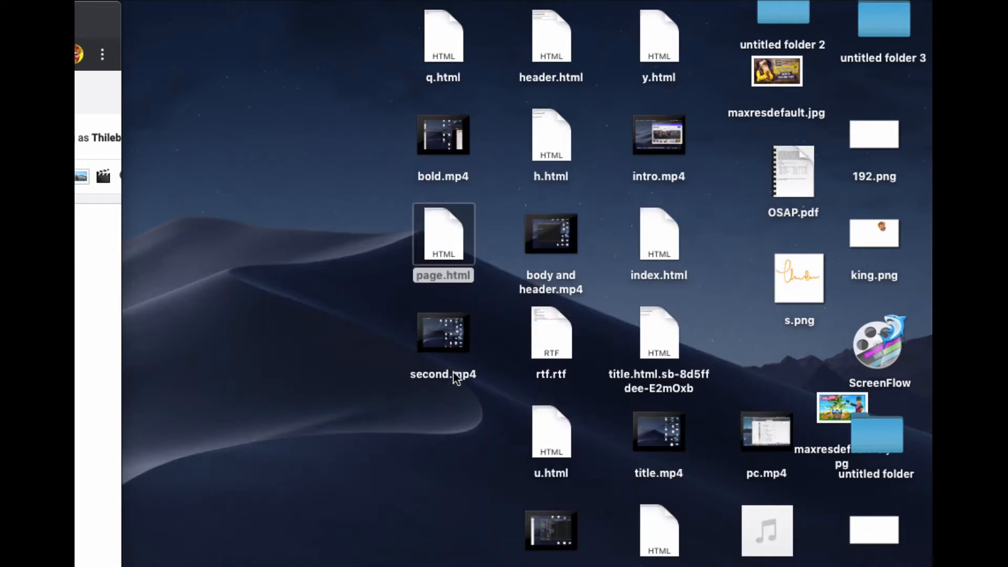
{"action": "mouse_move", "coordinate": [461, 463]}
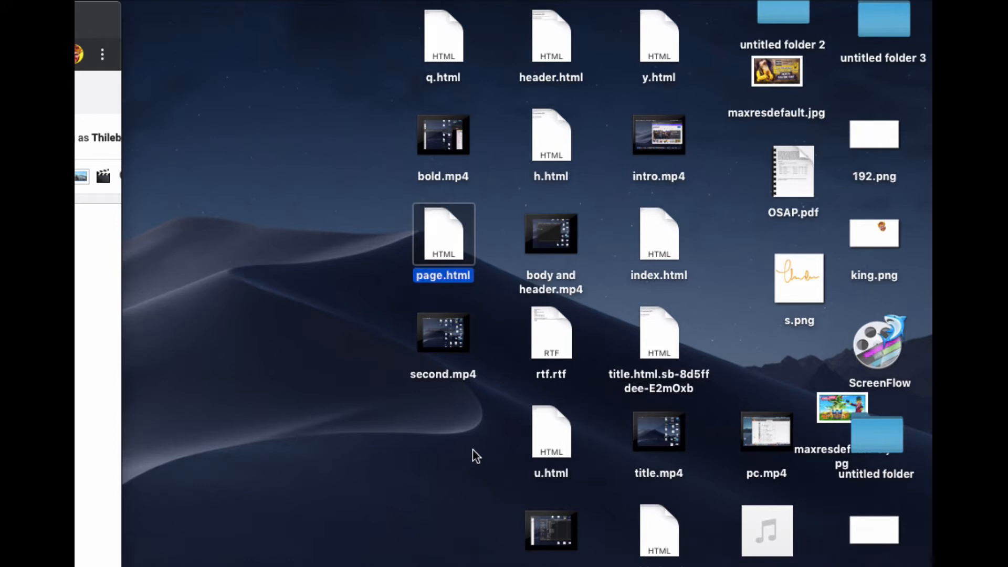
{"action": "mouse_move", "coordinate": [436, 239]}
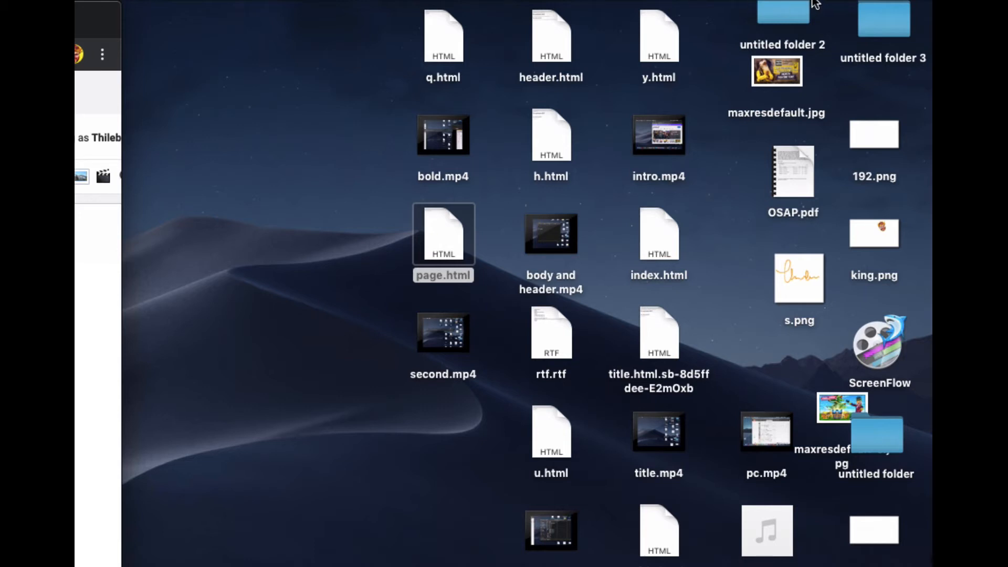
{"action": "type", "text": "textEdit"}
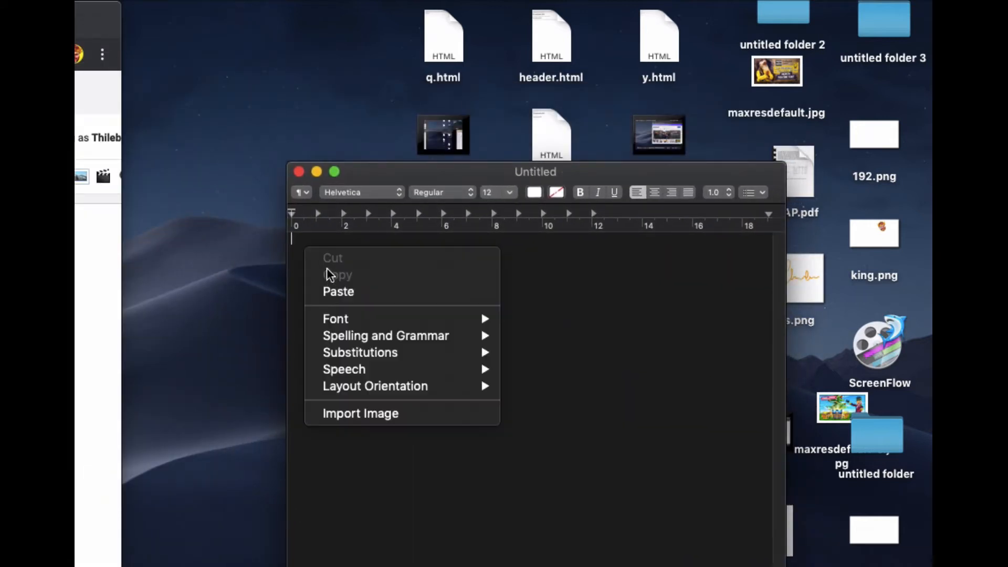
Paste the HTML code into the new document and save it as 'email.html.rtf'
{"action": "left_click", "coordinate": [338, 292]}
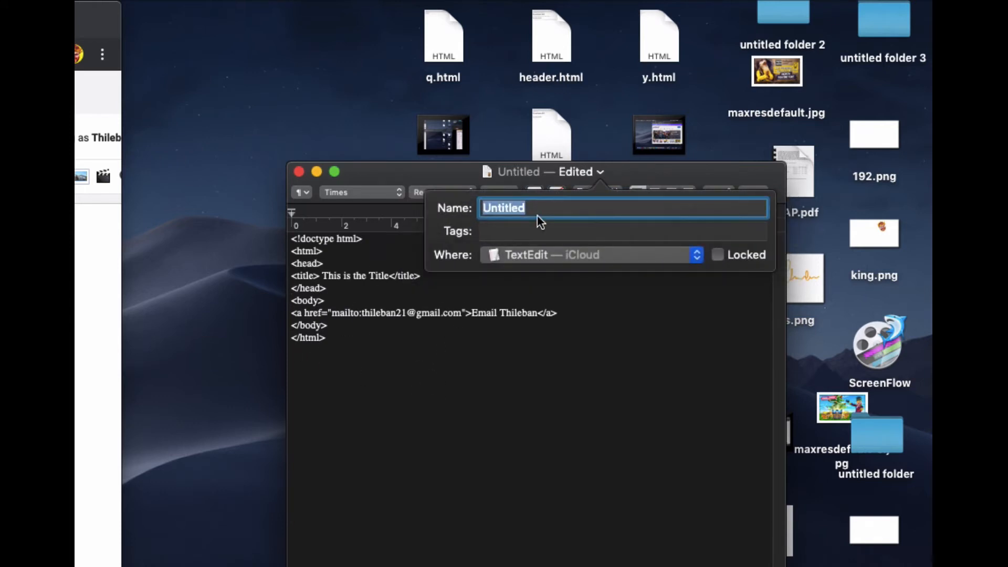
{"action": "type", "text": "email."}
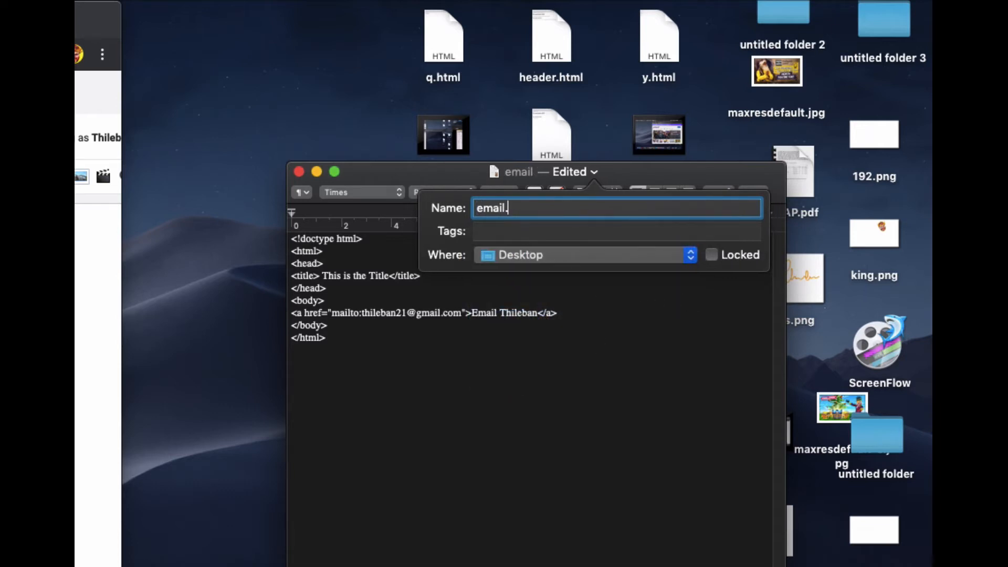
{"action": "type", "text": "html.rtf"}
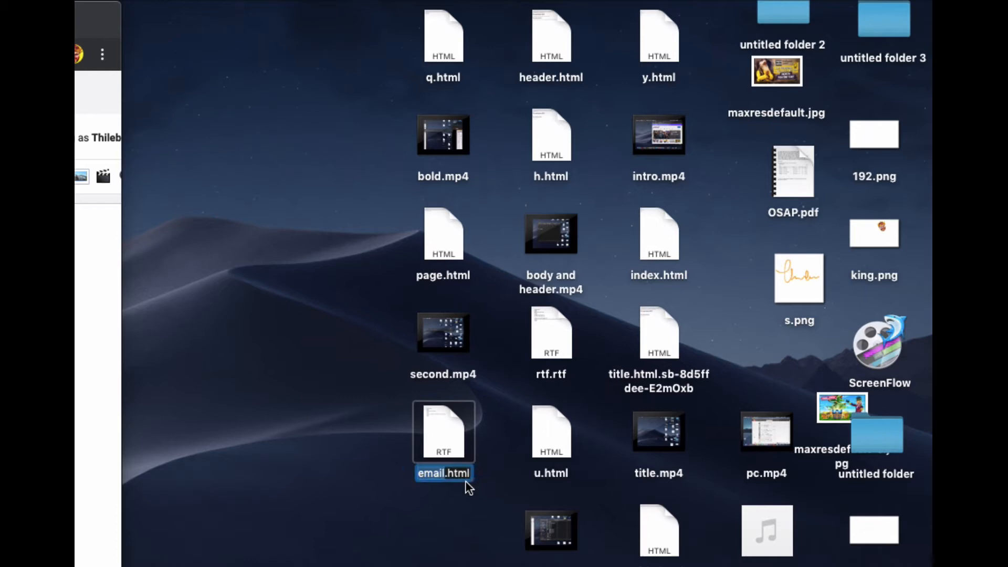
Rename the desktop file to email.html, accepting the .html extension
{"action": "key", "text": "Return"}
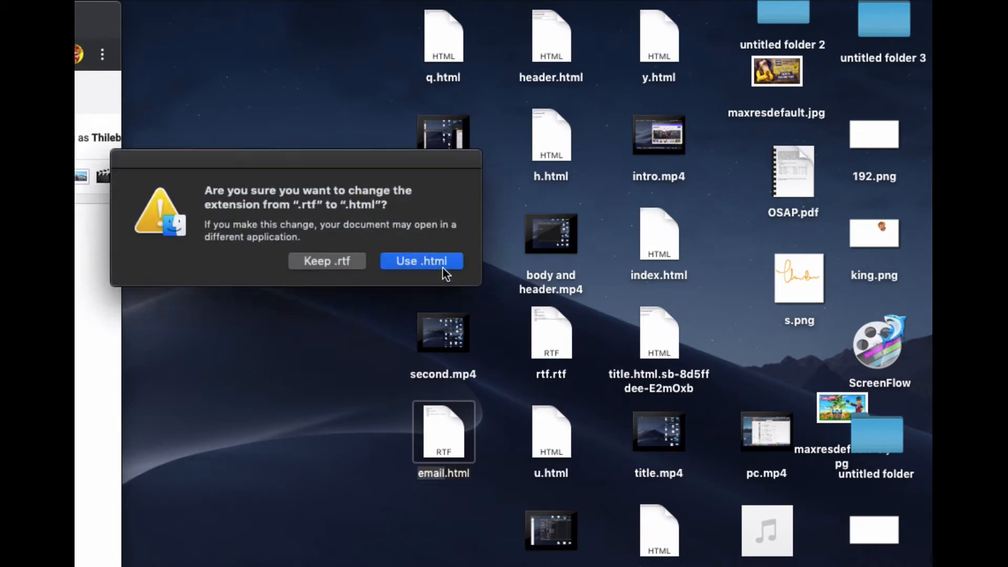
{"action": "left_click", "coordinate": [421, 261]}
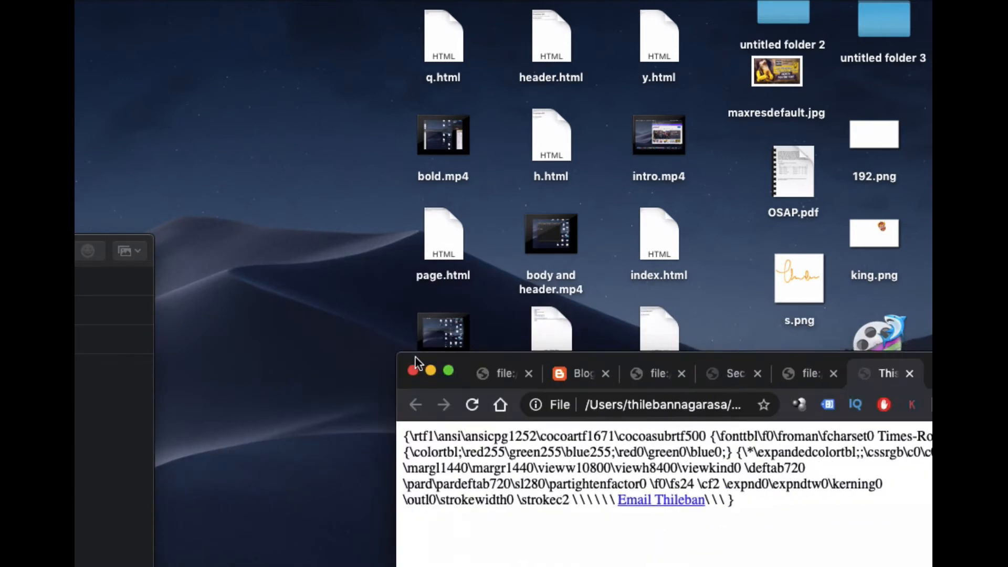
Move Chrome aside and rename the desktop file back to email.rtf
{"action": "left_click_drag", "start_coordinate": [415, 362], "coordinate": [302, 339]}
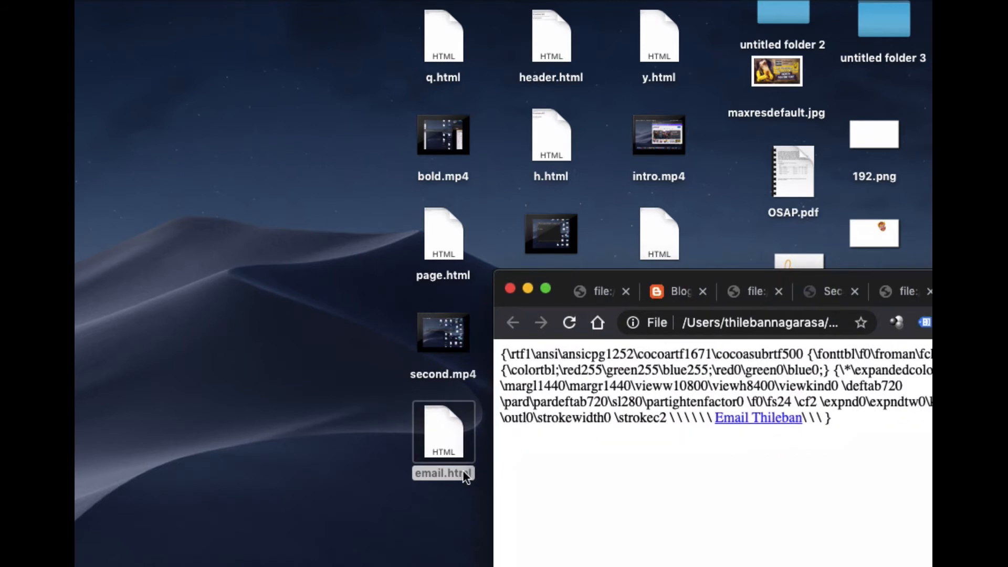
{"action": "double_click", "coordinate": [443, 473]}
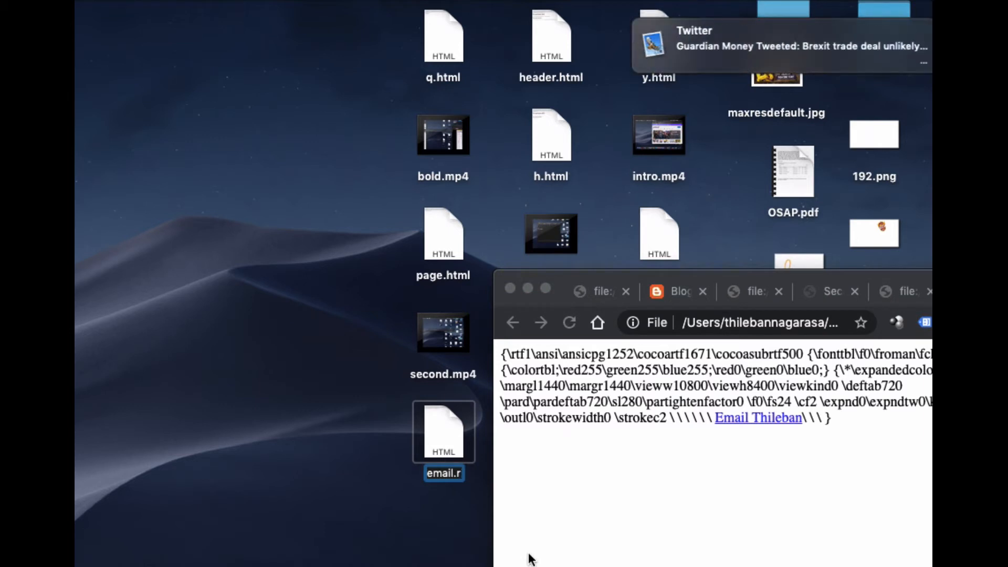
{"action": "key", "text": "Return"}
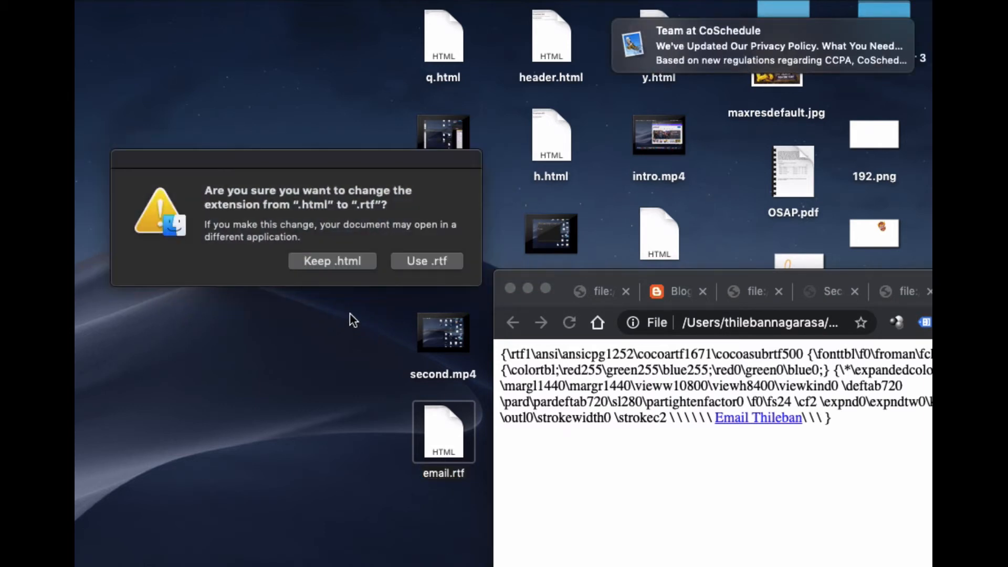
{"action": "left_click", "coordinate": [427, 260]}
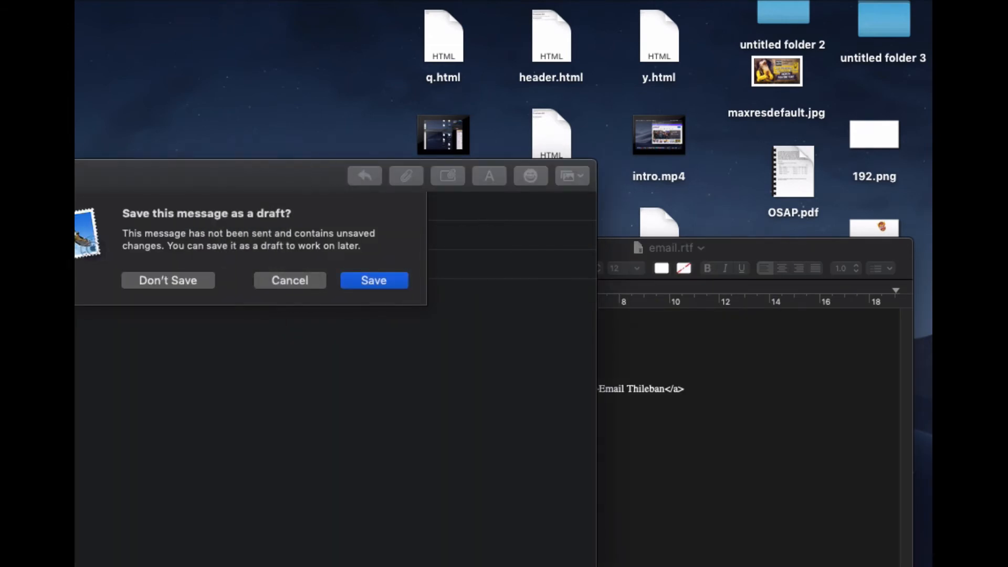
Discard the unsent Mail draft and select 'mailto' in the TextEdit document
{"action": "left_click", "coordinate": [168, 280]}
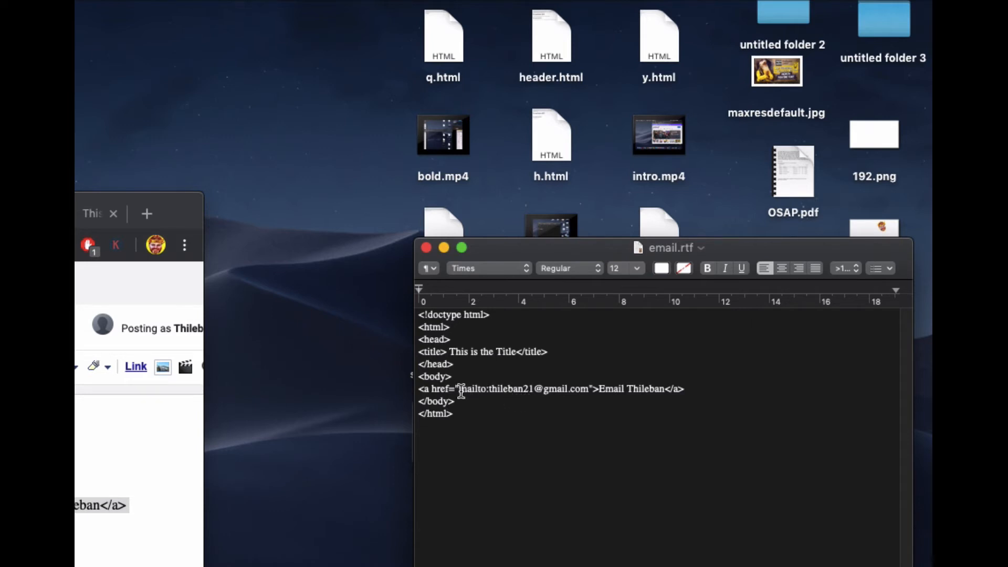
{"action": "double_click", "coordinate": [473, 389]}
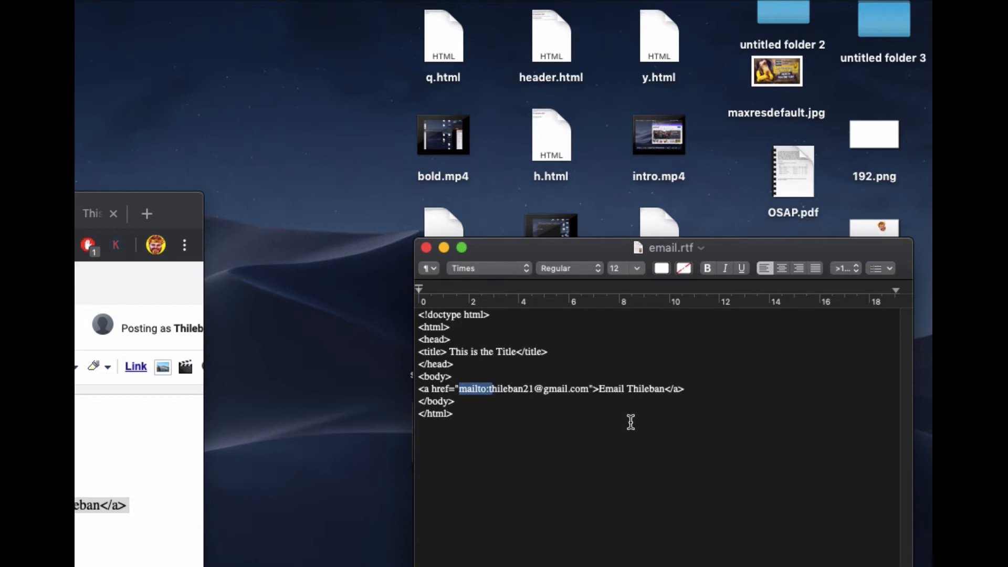
{"action": "mouse_move", "coordinate": [463, 389]}
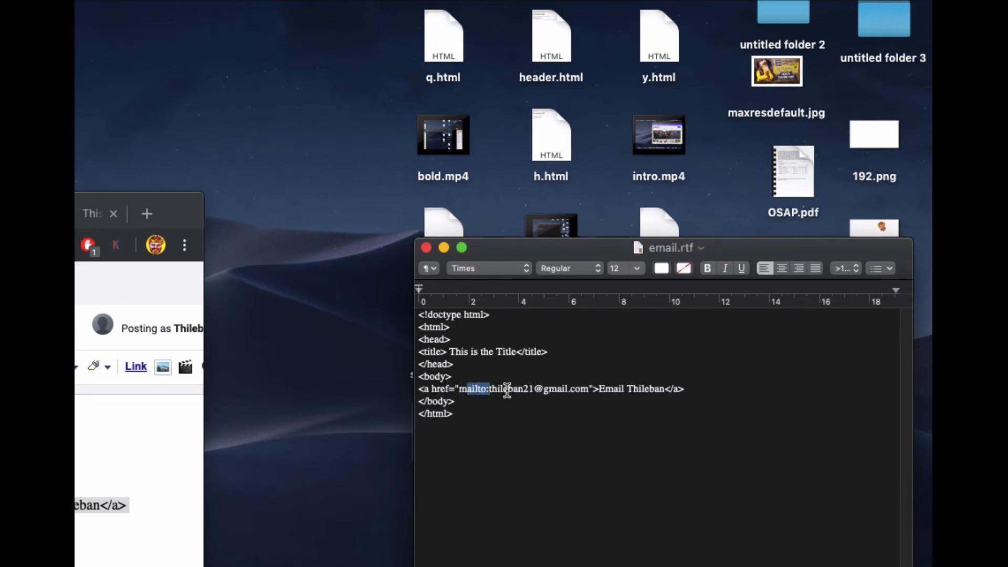
{"action": "mouse_move", "coordinate": [559, 249]}
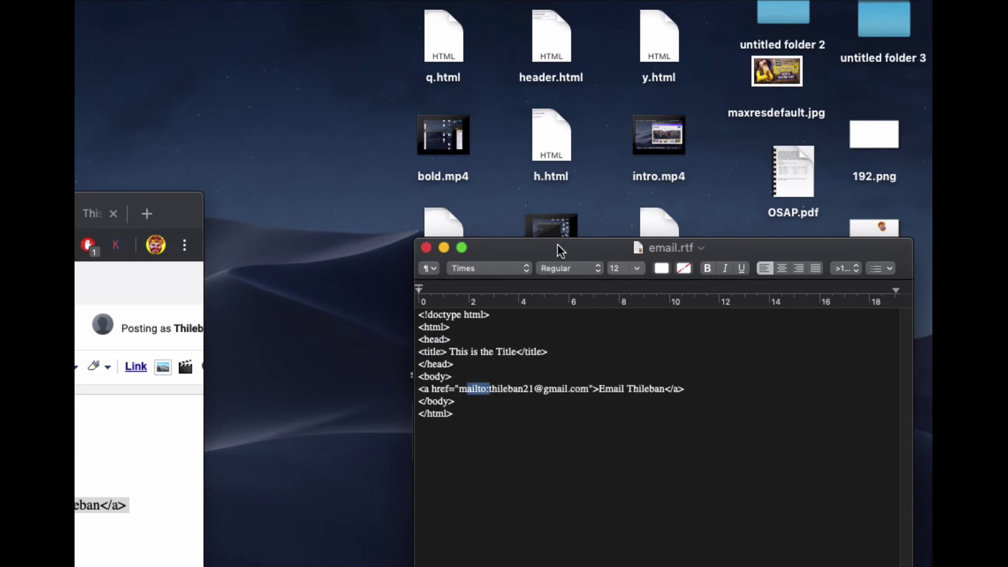
{"action": "mouse_move", "coordinate": [536, 402]}
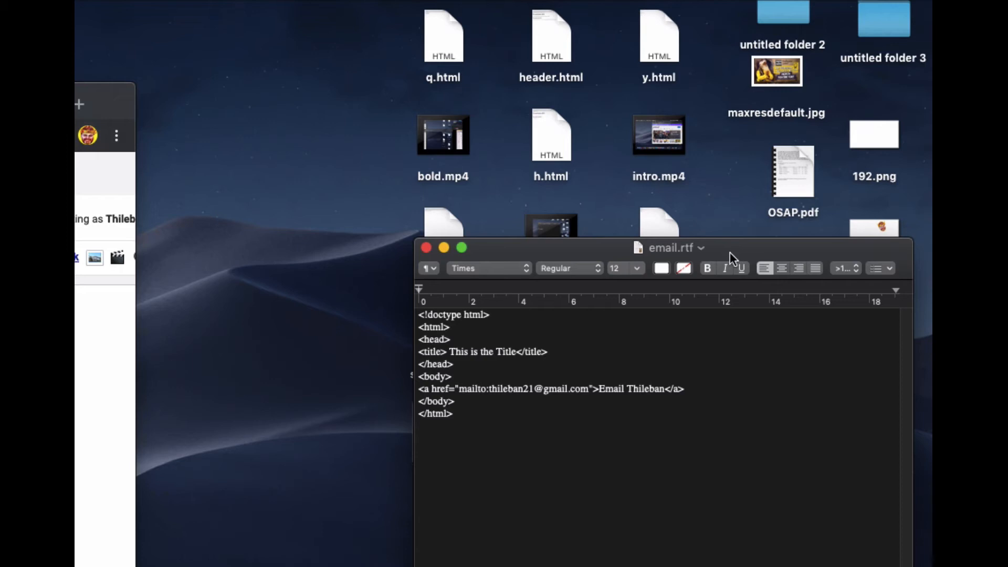
{"action": "left_click_drag", "start_coordinate": [670, 247], "coordinate": [497, 173]}
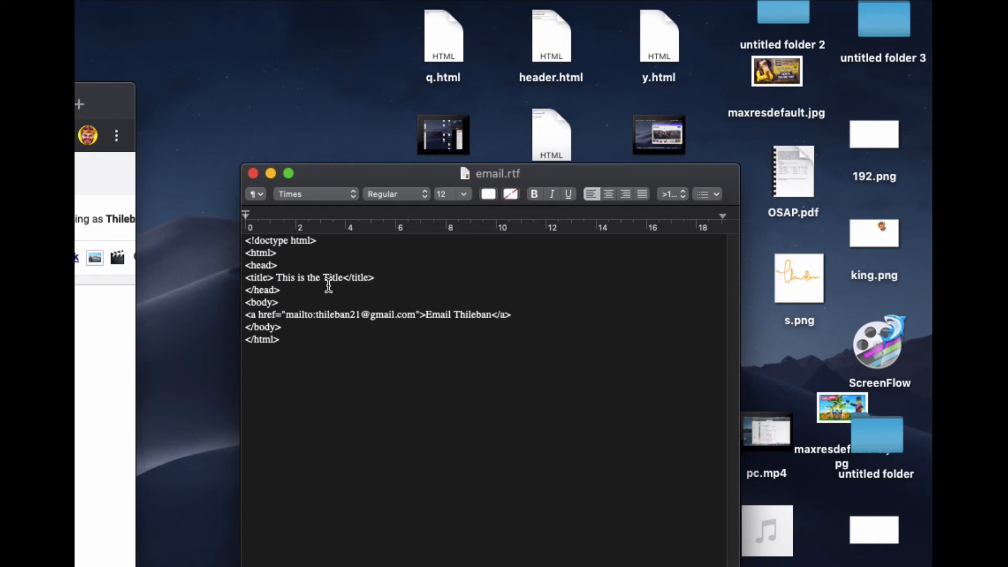
{"action": "mouse_move", "coordinate": [341, 301]}
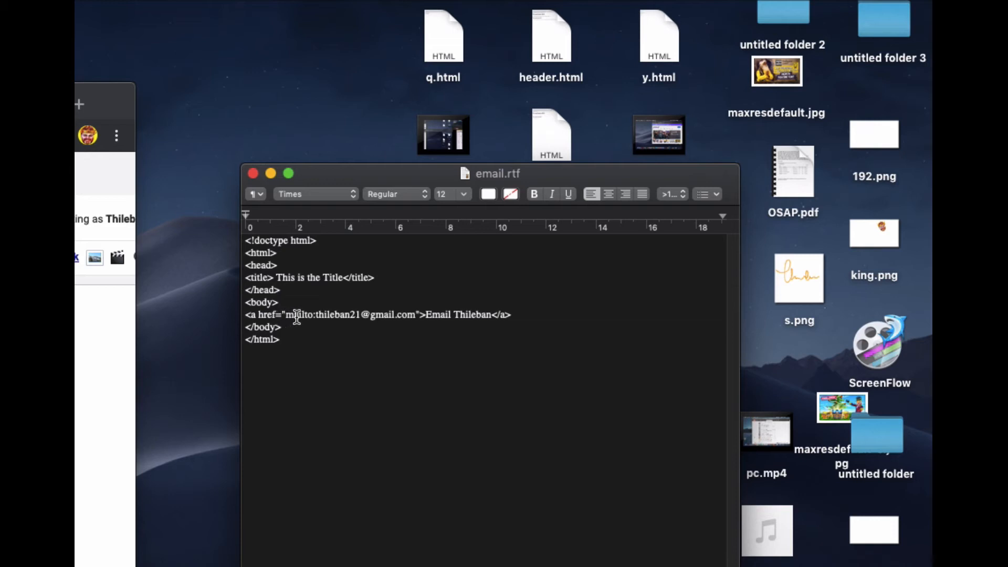
{"action": "double_click", "coordinate": [300, 315]}
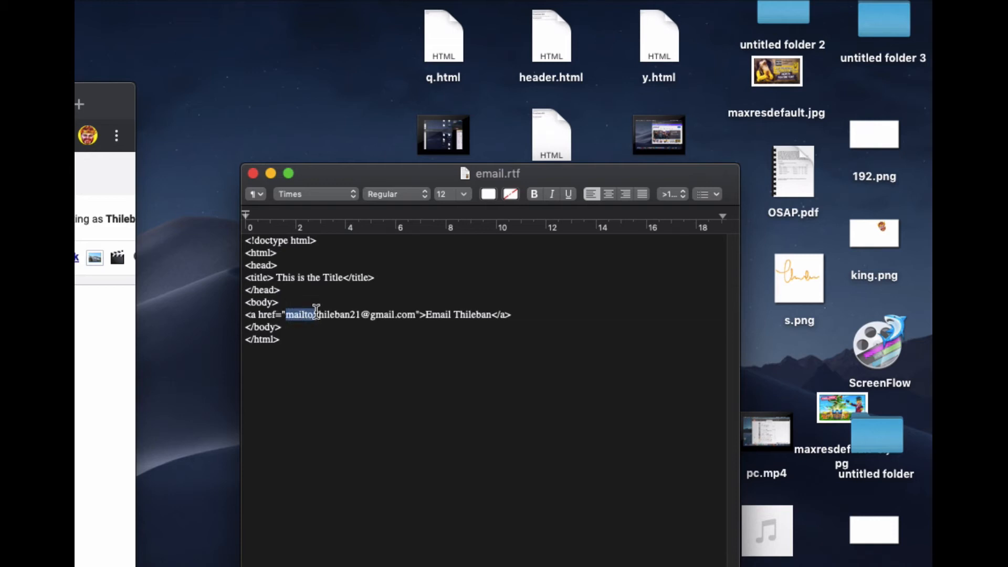
{"action": "left_click_drag", "start_coordinate": [288, 314], "coordinate": [416, 314]}
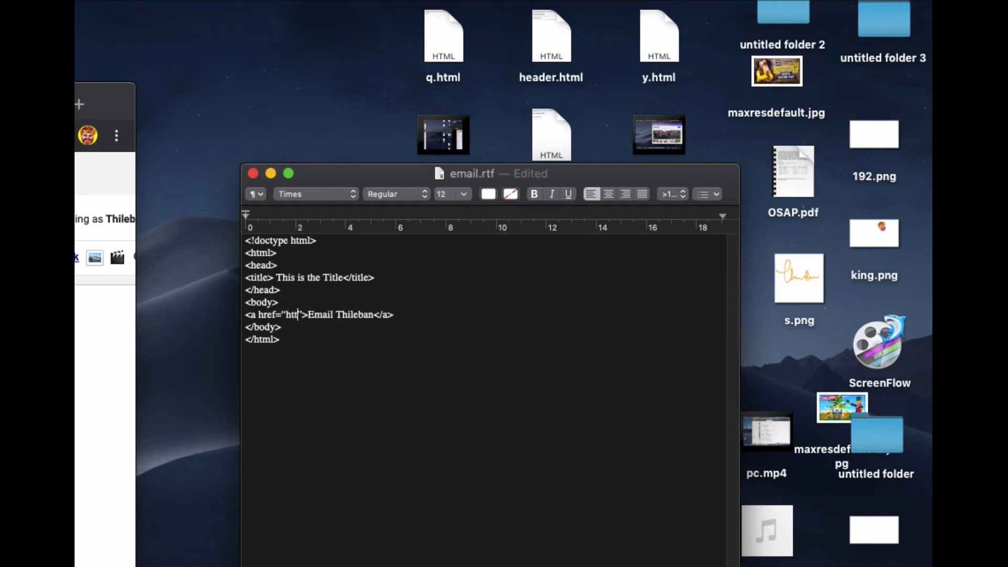
{"action": "type", "text": ":"}
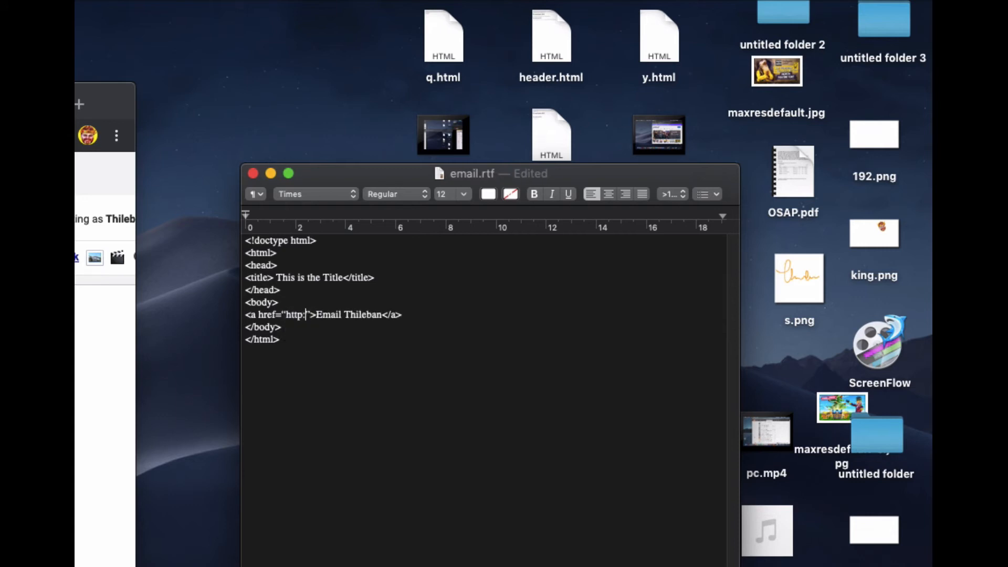
{"action": "type", "text": "//"}
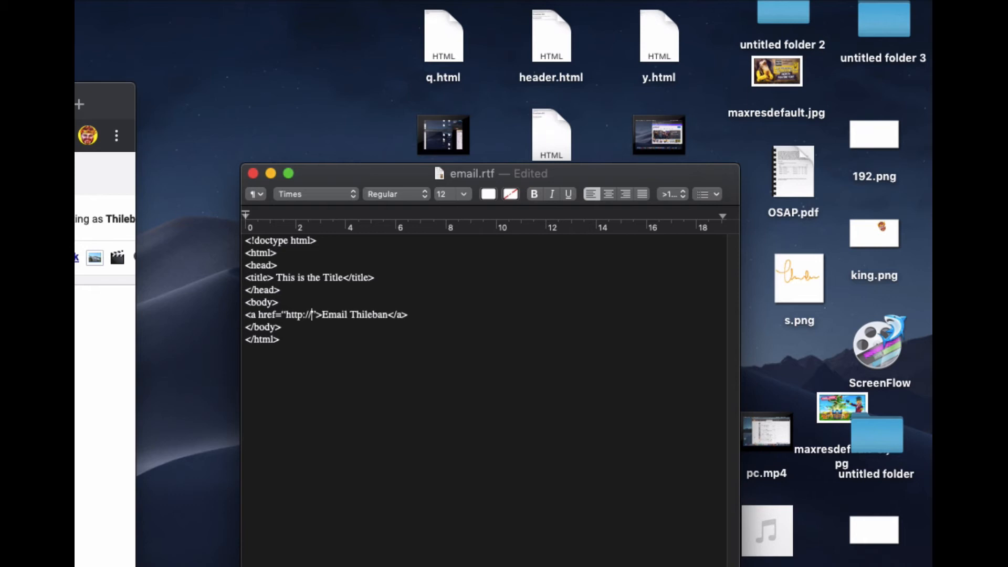
{"action": "mouse_move", "coordinate": [513, 384]}
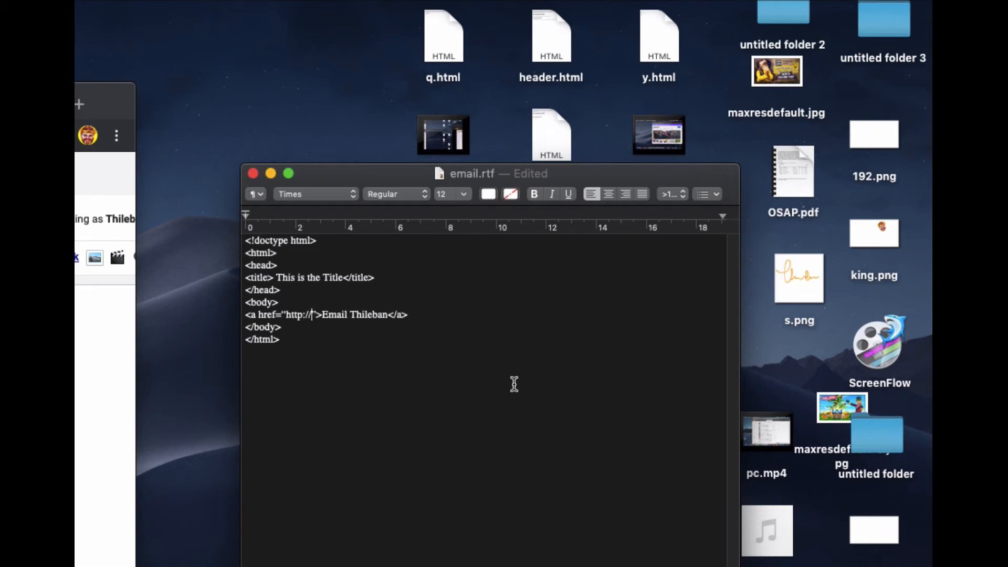
{"action": "type", "text": "googl"}
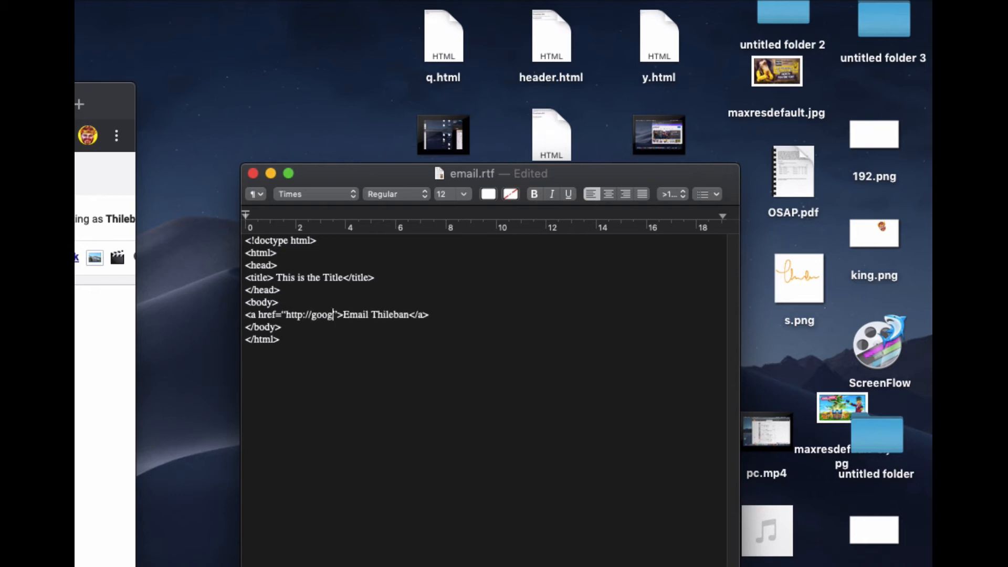
{"action": "type", "text": "le.co"}
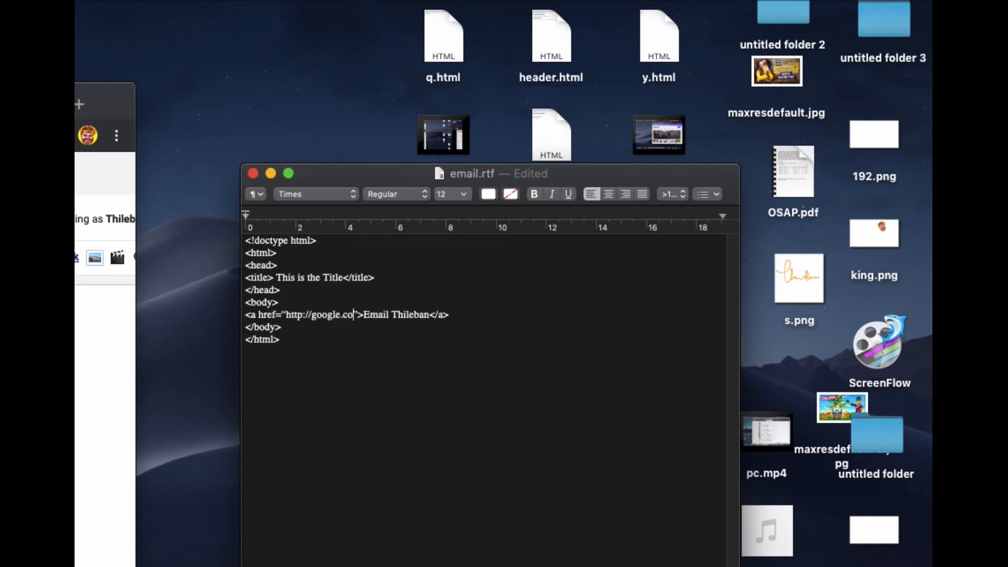
{"action": "type", "text": "m"}
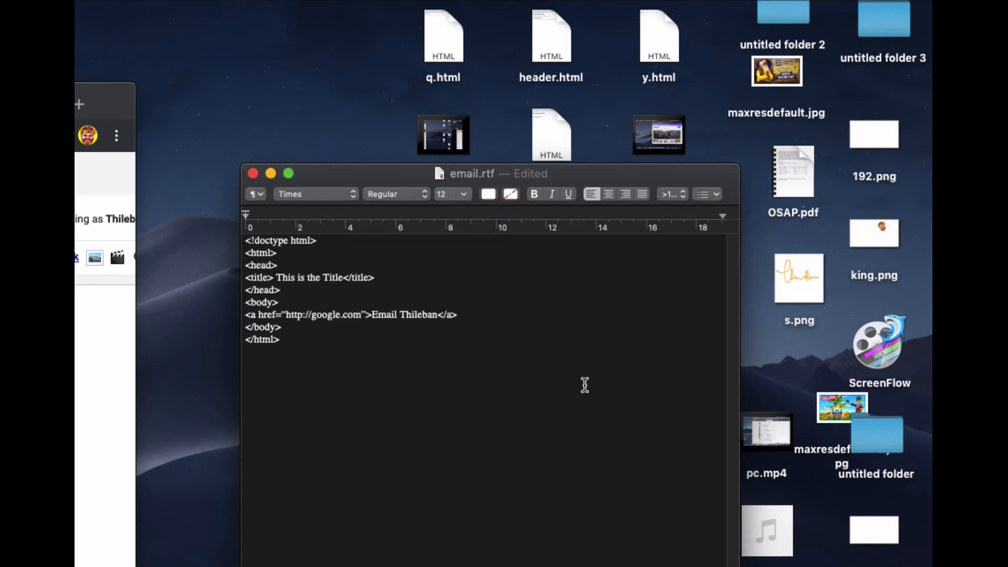
{"action": "left_click_drag", "start_coordinate": [372, 315], "coordinate": [437, 314]}
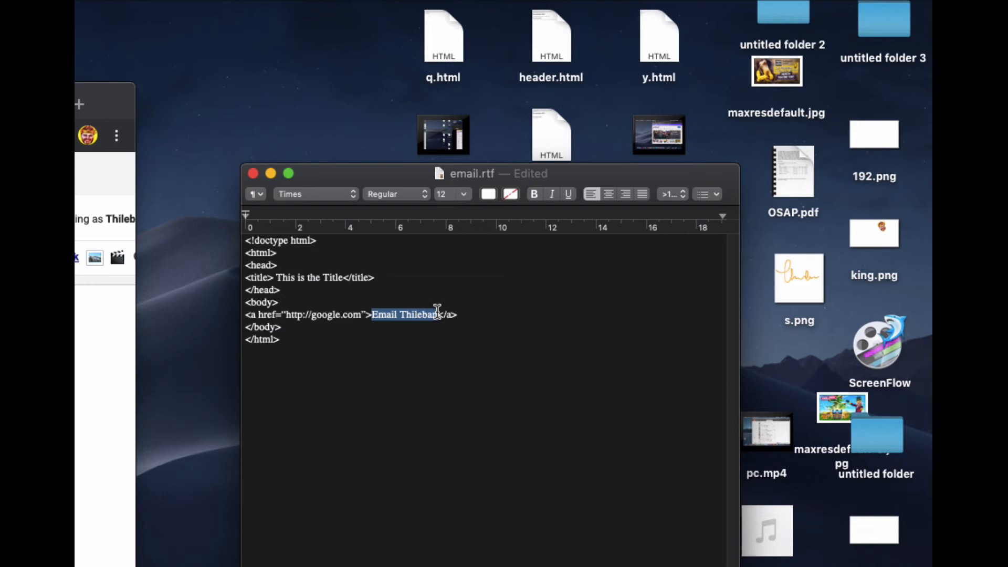
{"action": "type", "text": "Googl"}
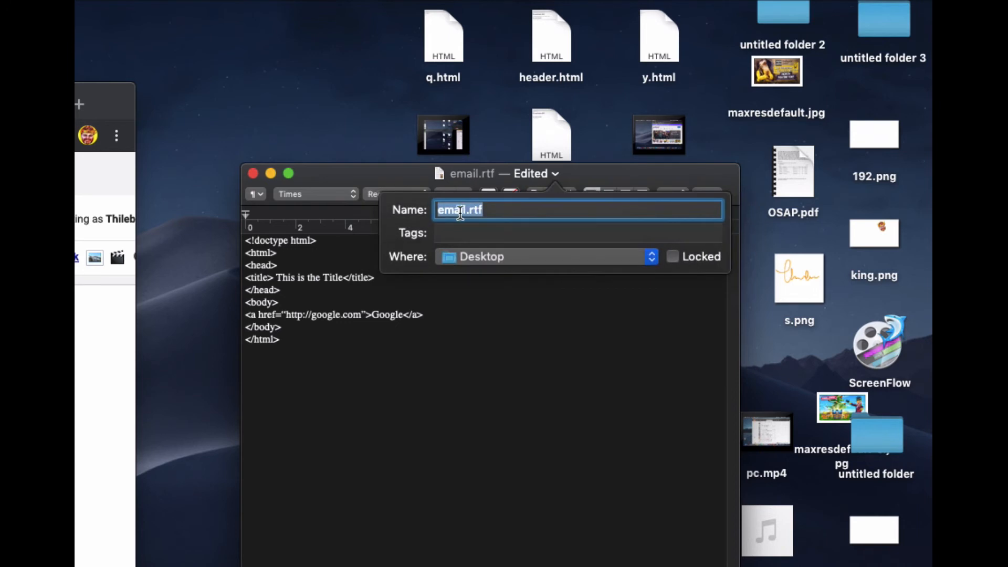
Enter google.html as the document name and close the window
{"action": "type", "text": "gko"}
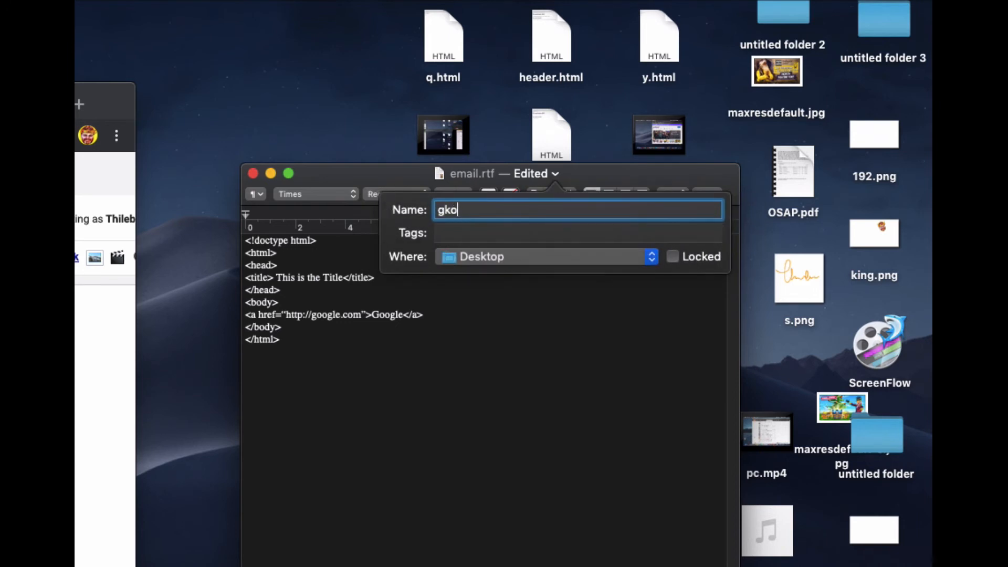
{"action": "type", "text": "googl"}
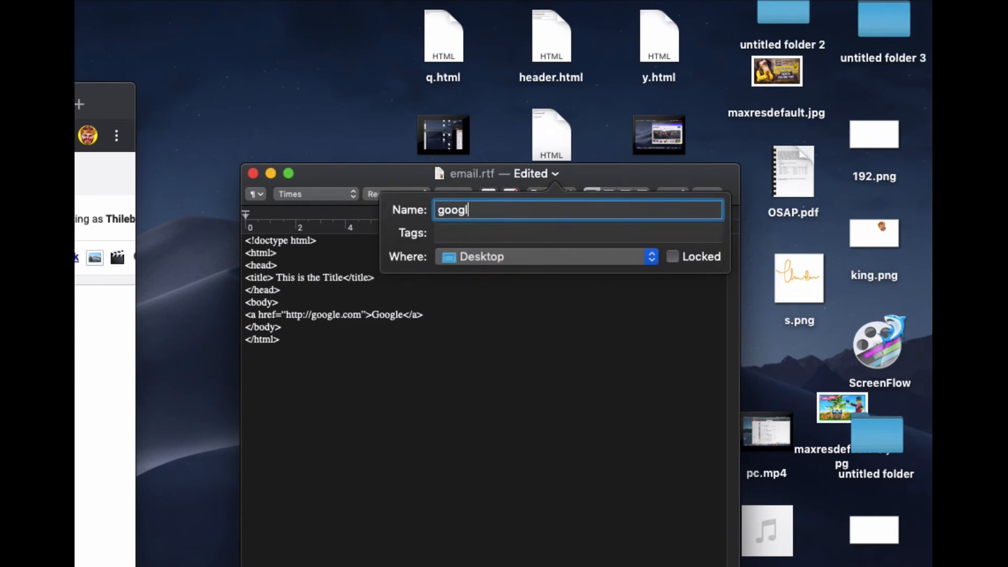
{"action": "type", "text": "e.html"}
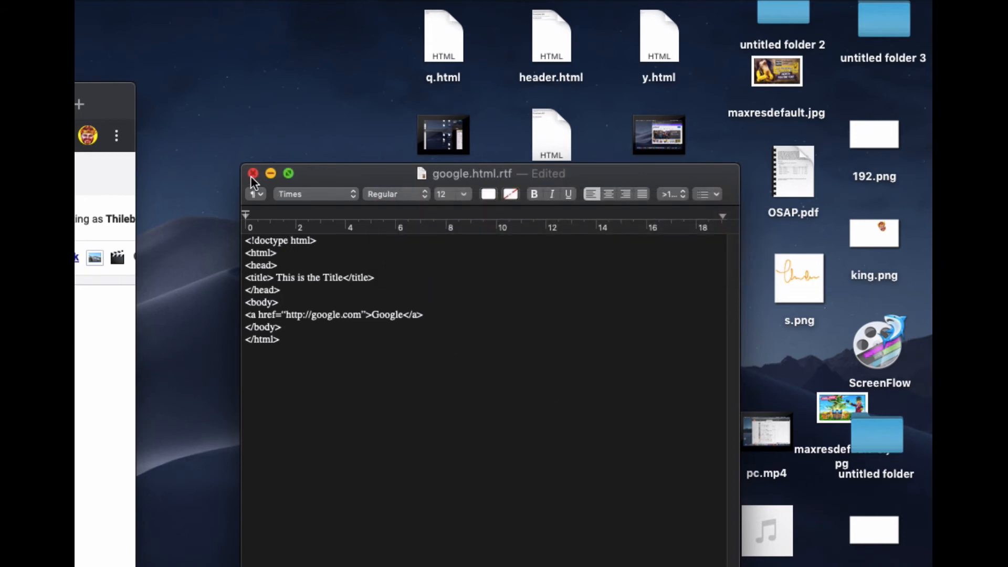
{"action": "left_click", "coordinate": [252, 173]}
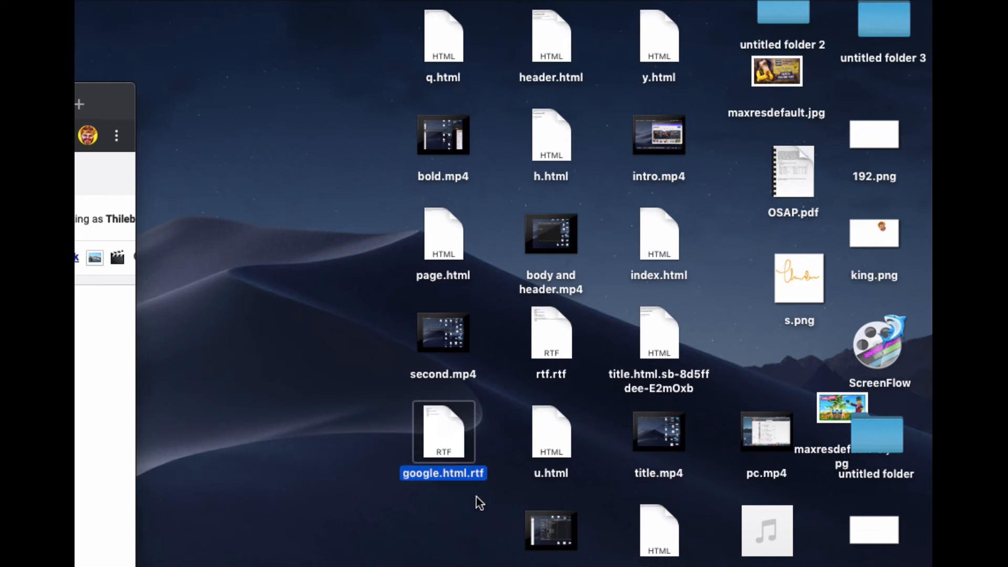
Confirm the new name, accept the .html extension, and reopen the file from the desktop
{"action": "key", "text": "Return"}
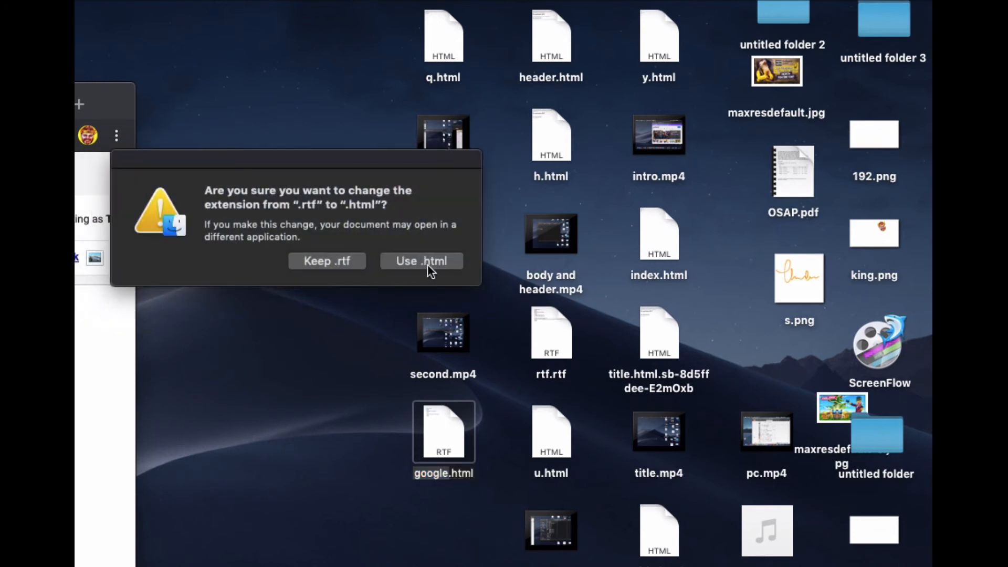
{"action": "left_click", "coordinate": [422, 261]}
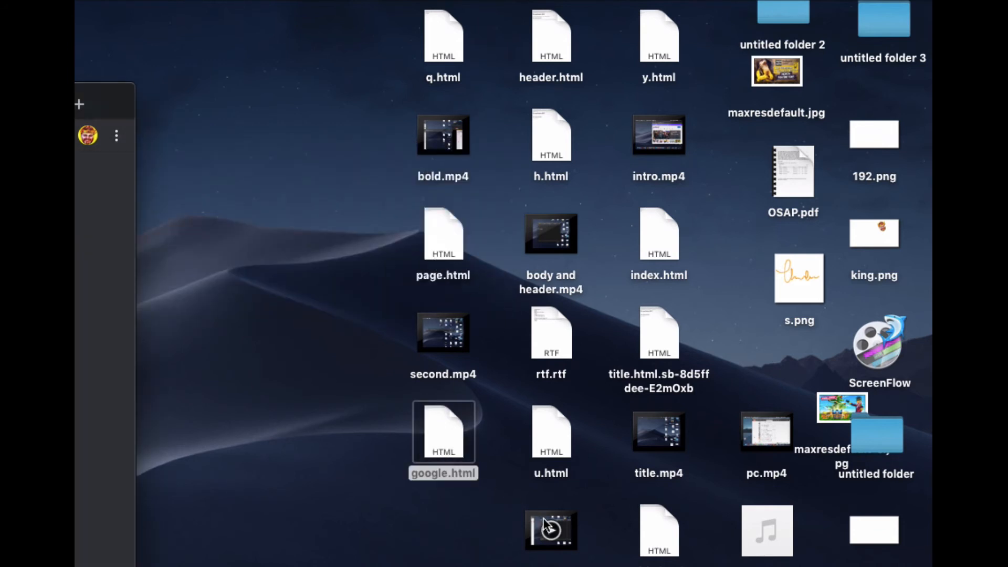
{"action": "double_click", "coordinate": [443, 431]}
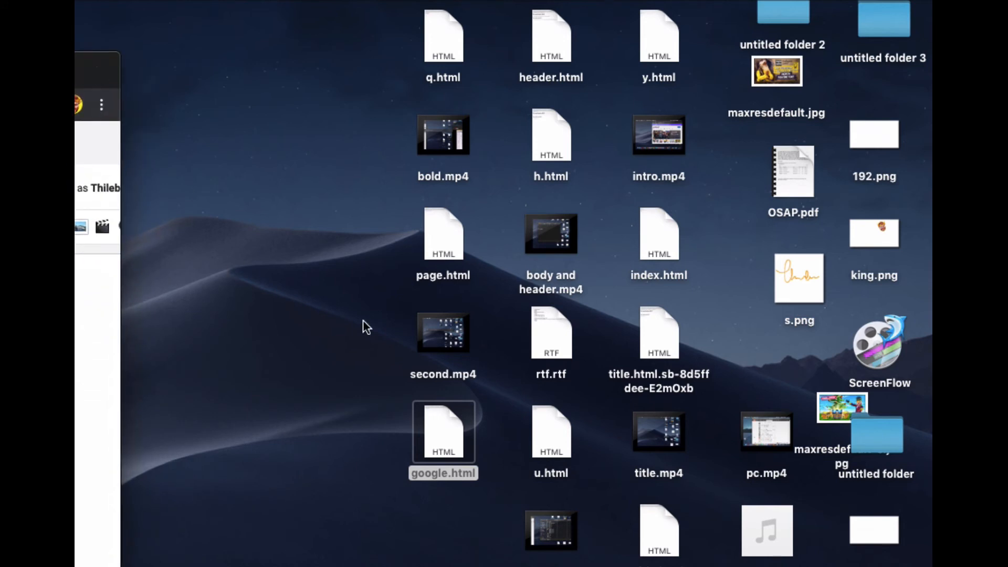
{"action": "mouse_move", "coordinate": [464, 491]}
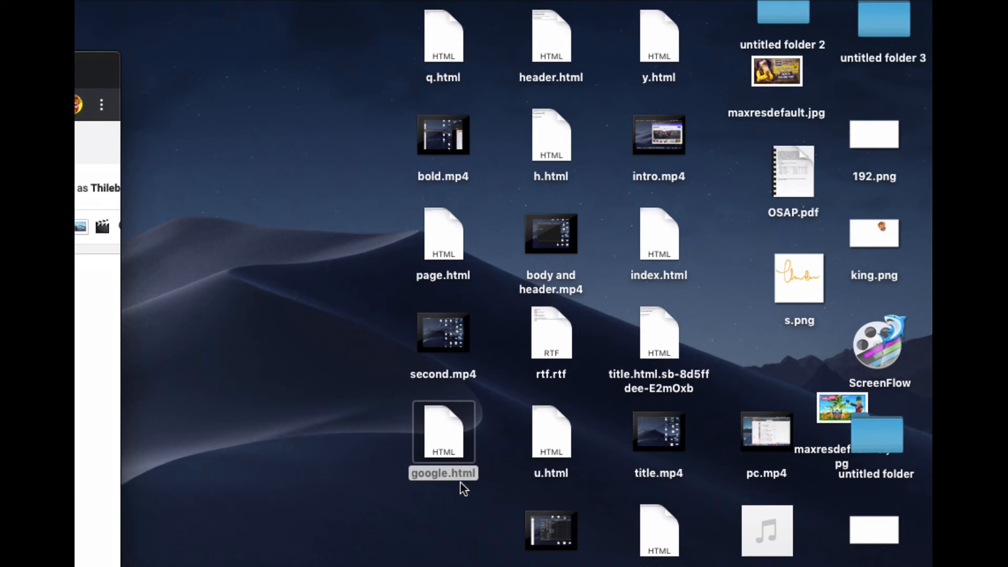
{"action": "double_click", "coordinate": [443, 473]}
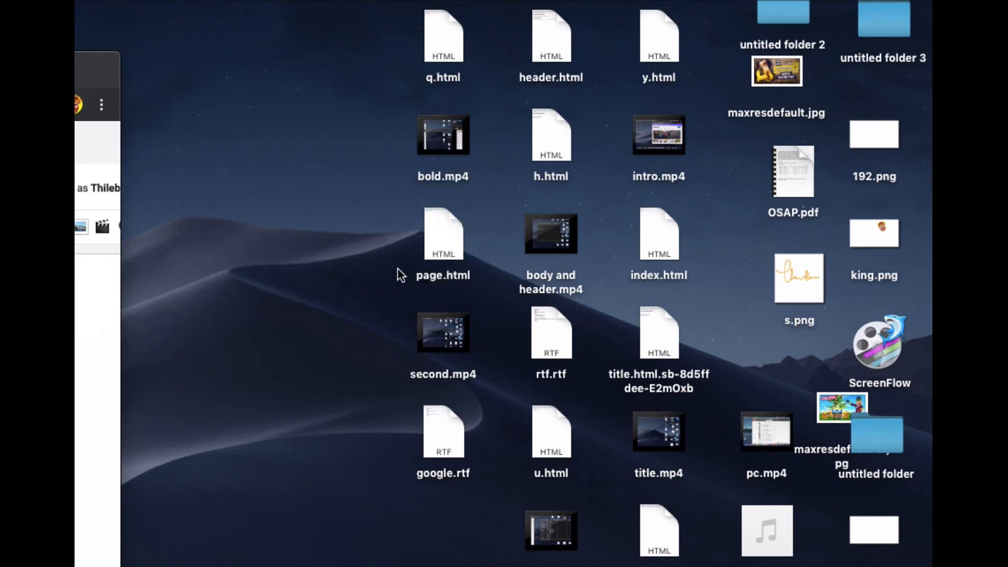
{"action": "double_click", "coordinate": [443, 433]}
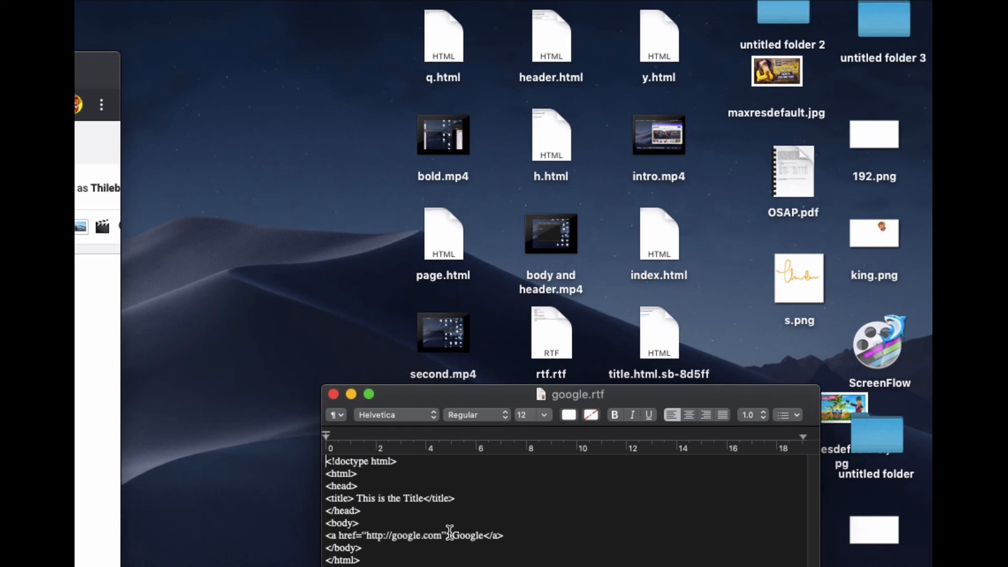
{"action": "mouse_move", "coordinate": [449, 535]}
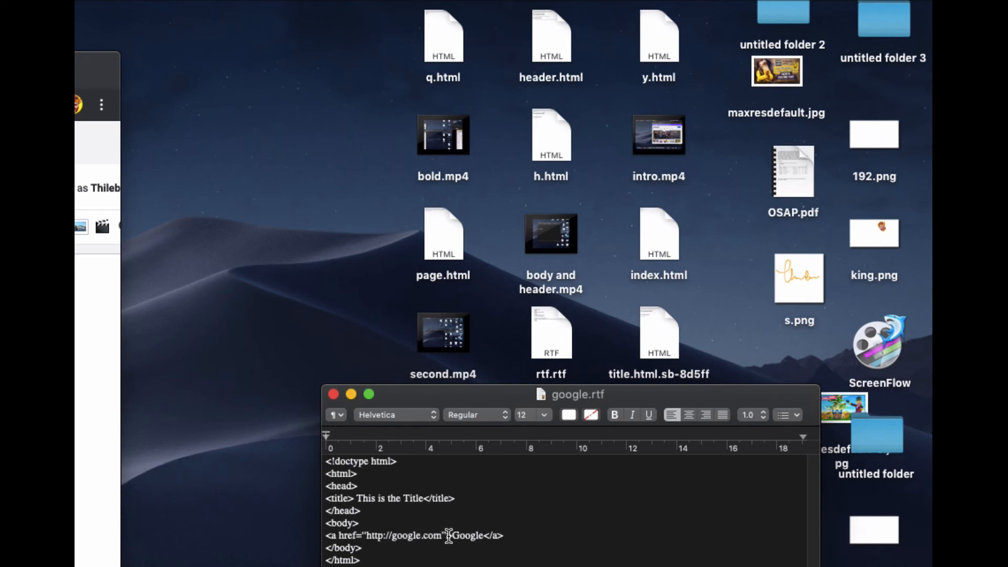
{"action": "mouse_move", "coordinate": [448, 549]}
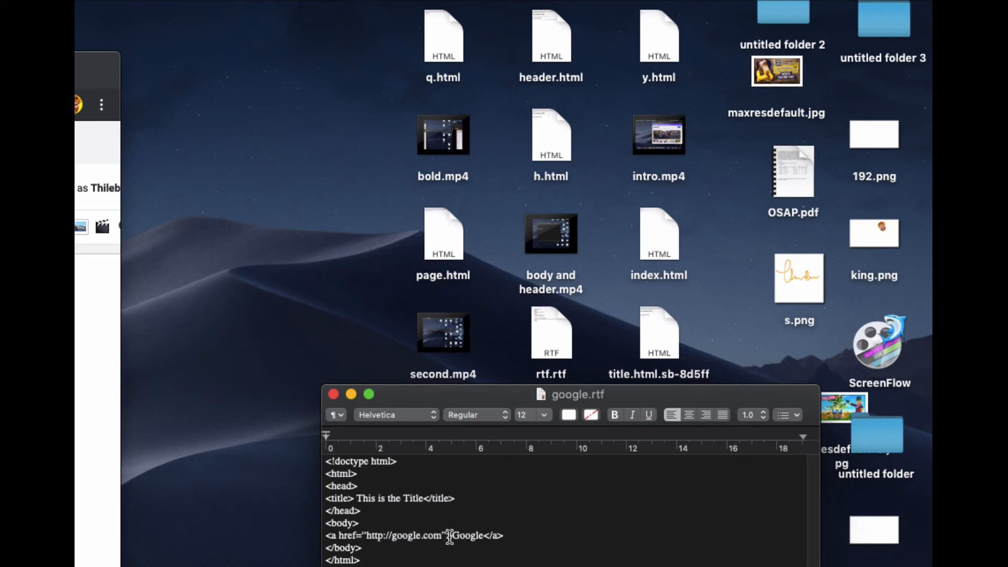
Add title ="Awesome Search Engine" right after the Google link's href address
{"action": "left_click", "coordinate": [432, 415]}
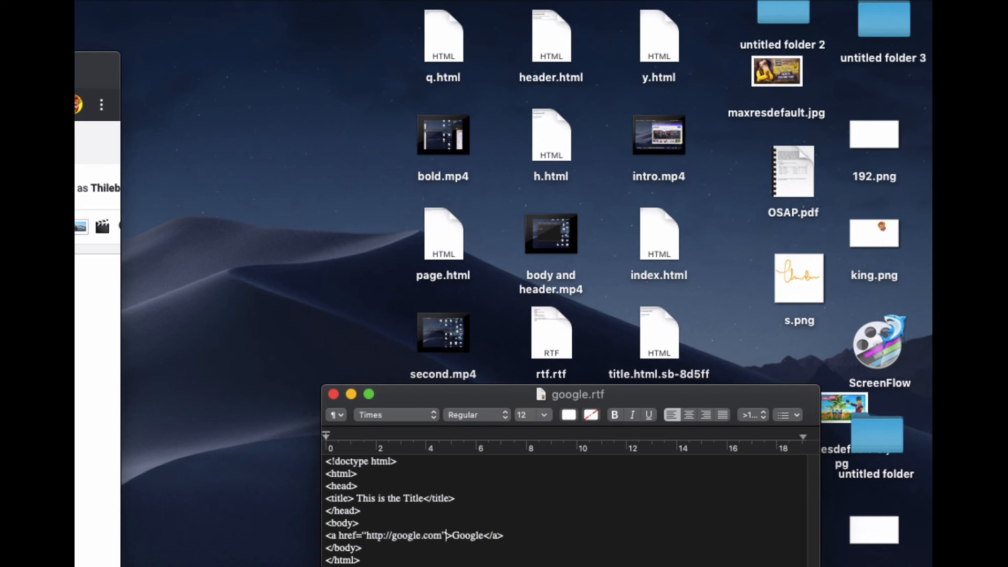
{"action": "type", "text": "title ="}
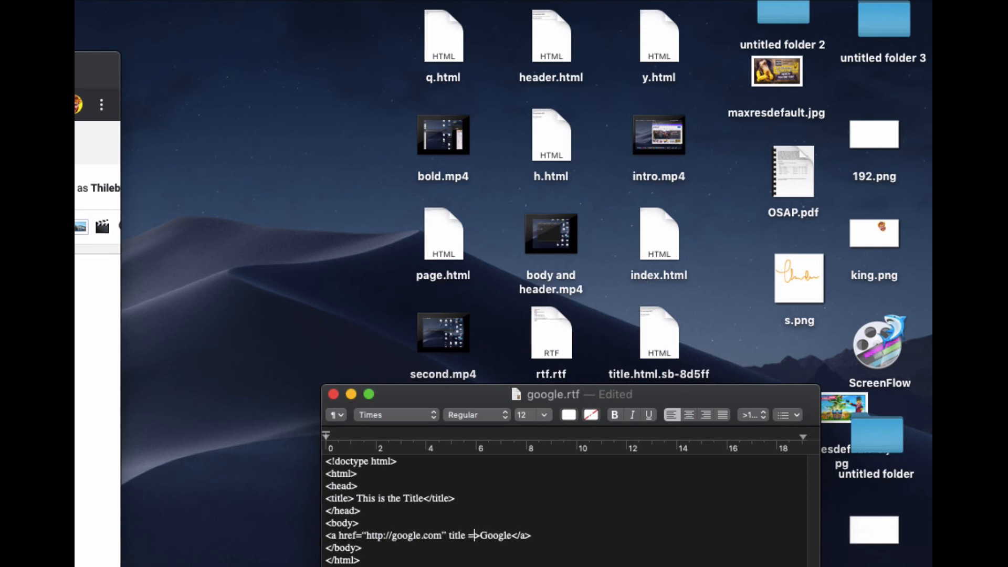
{"action": "type", "text": "A"}
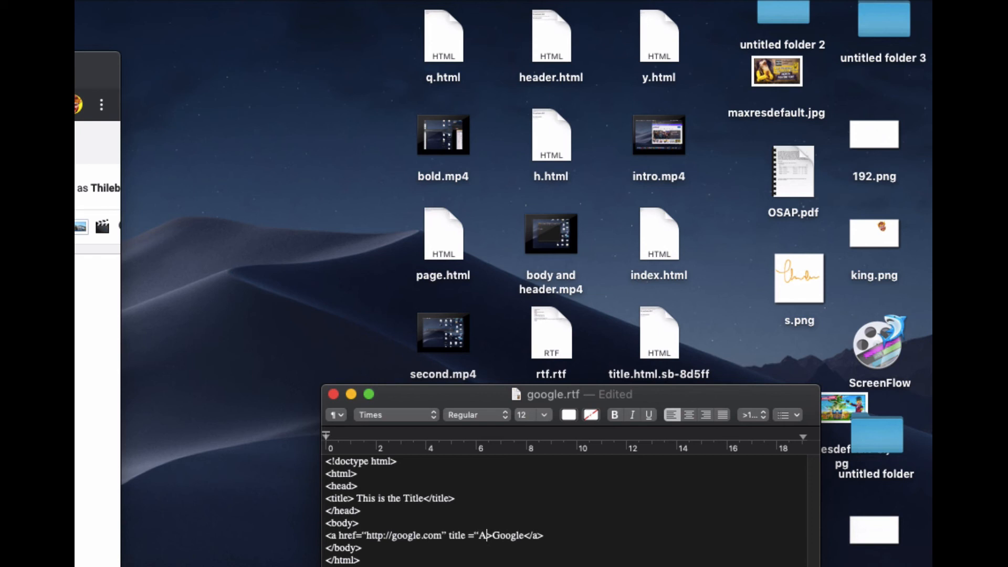
{"action": "type", "text": "wesome"}
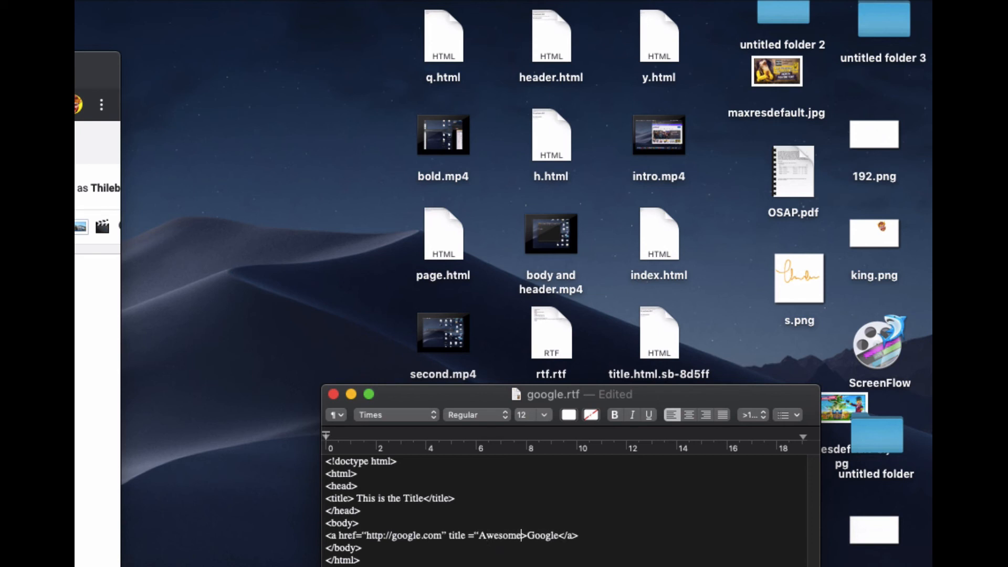
{"action": "type", "text": "Sear"}
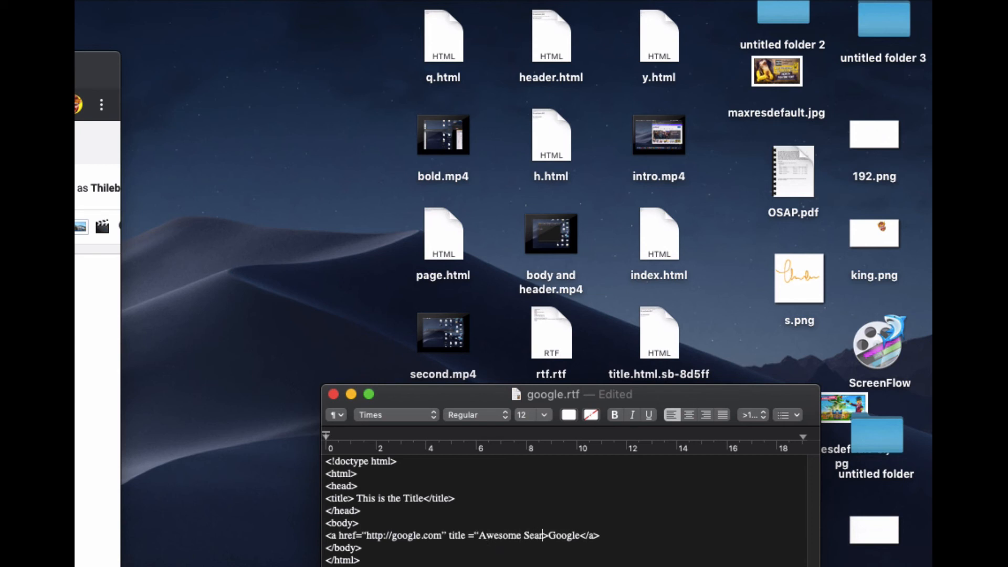
{"action": "type", "text": "En"}
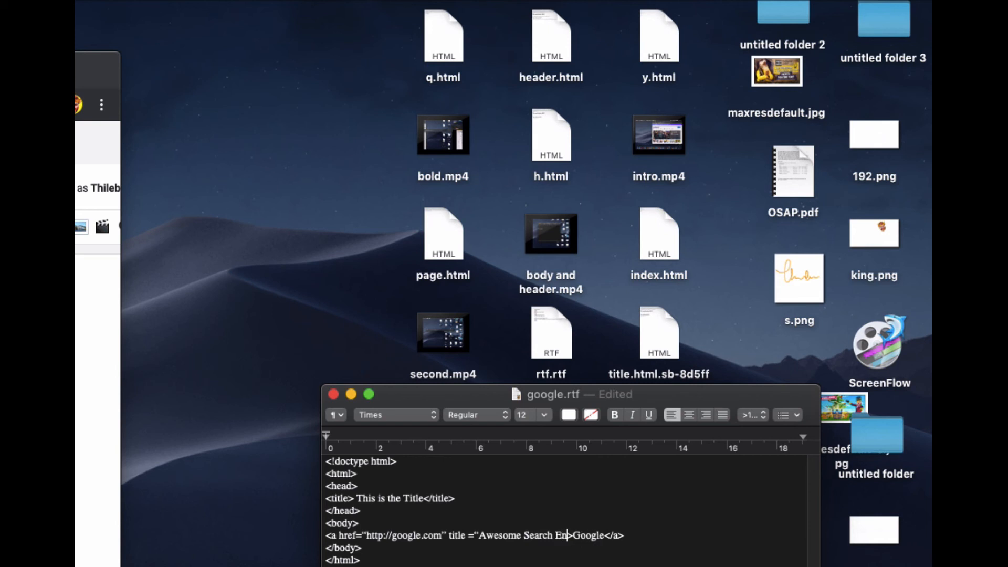
{"action": "type", "text": "gine\""}
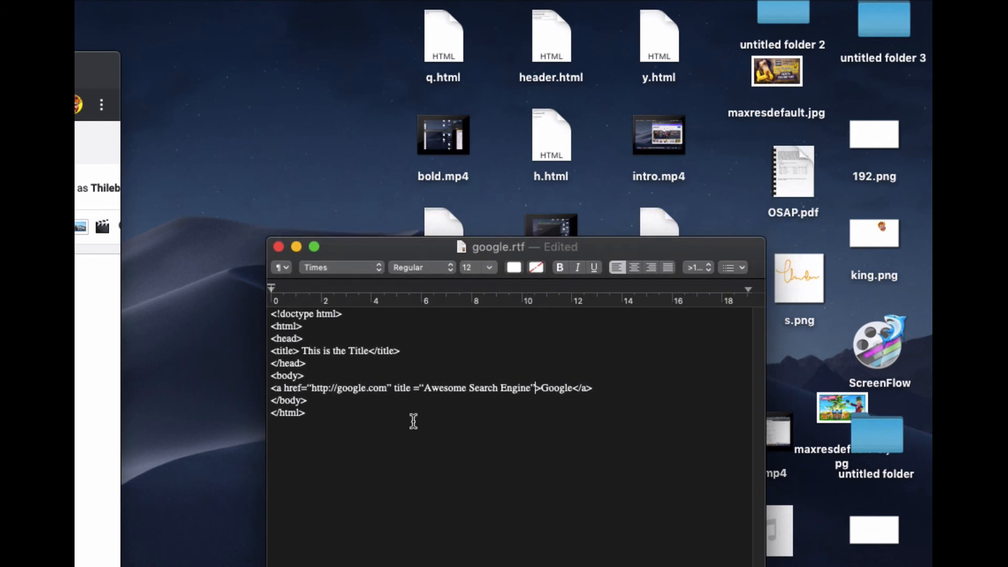
{"action": "mouse_move", "coordinate": [610, 388]}
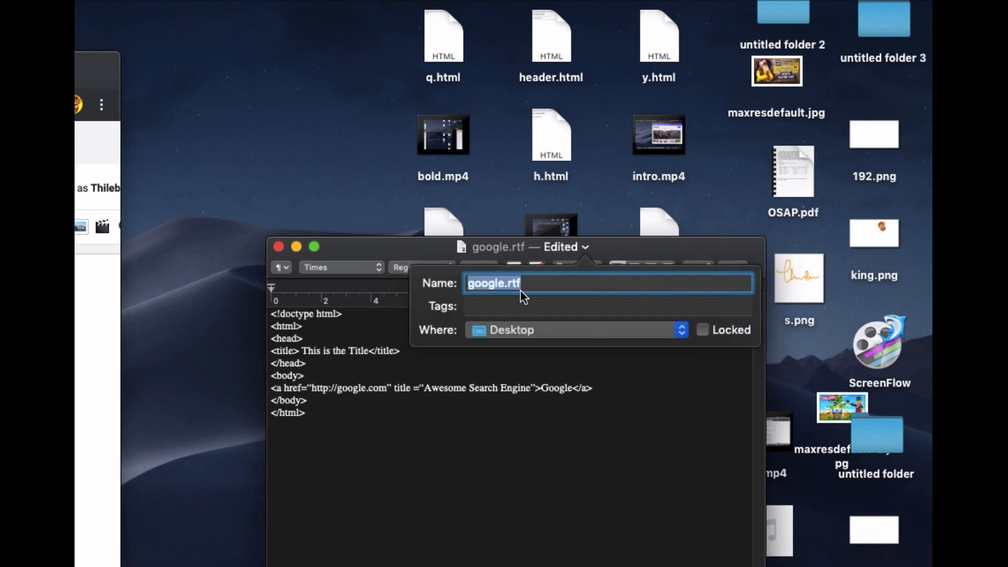
Rename the document to google.html from the title bar's name field
{"action": "left_click", "coordinate": [541, 283]}
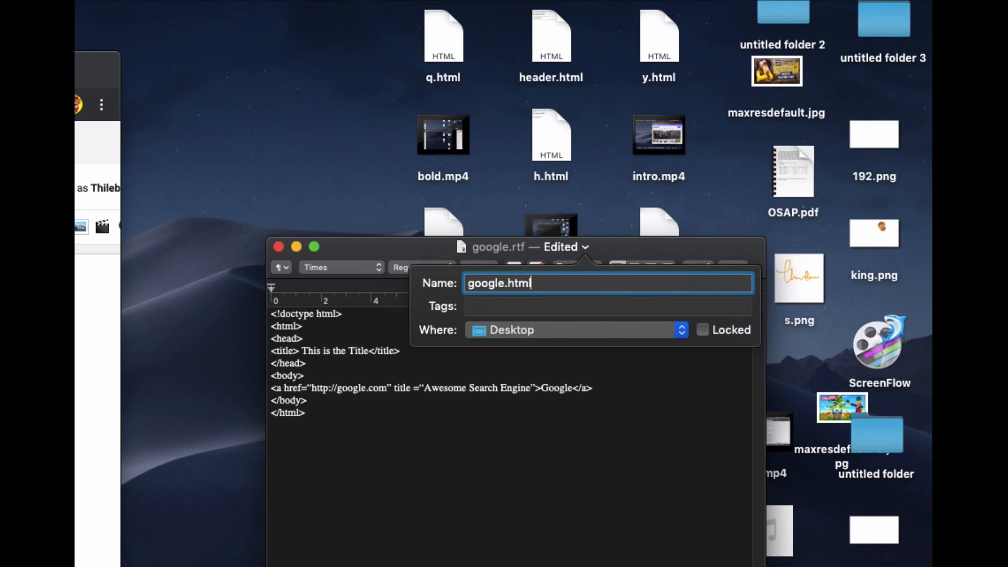
{"action": "key", "text": "Return"}
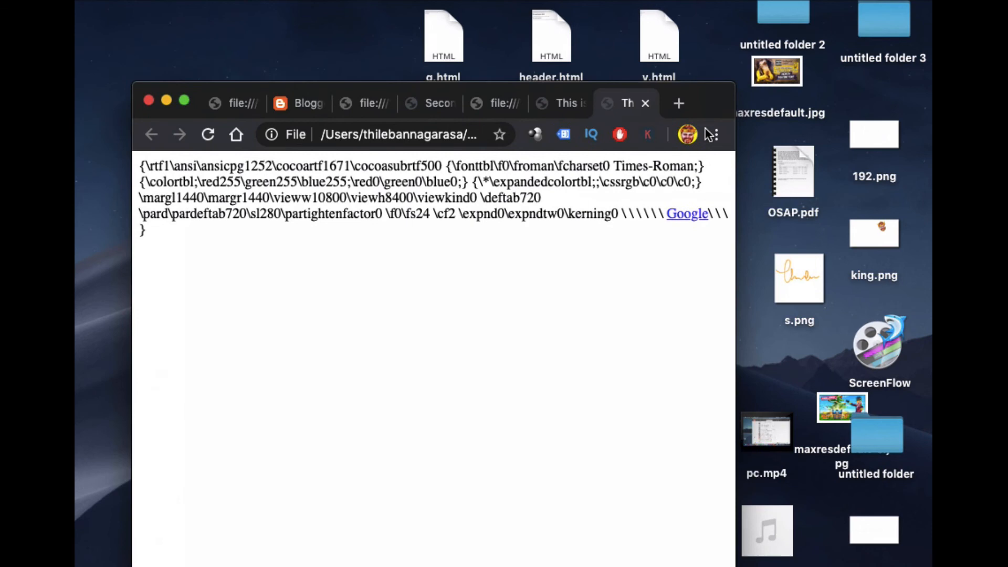
Follow the page's Google link in Chrome, reaching a file-not-found error
{"action": "left_click_drag", "start_coordinate": [434, 103], "coordinate": [376, 371]}
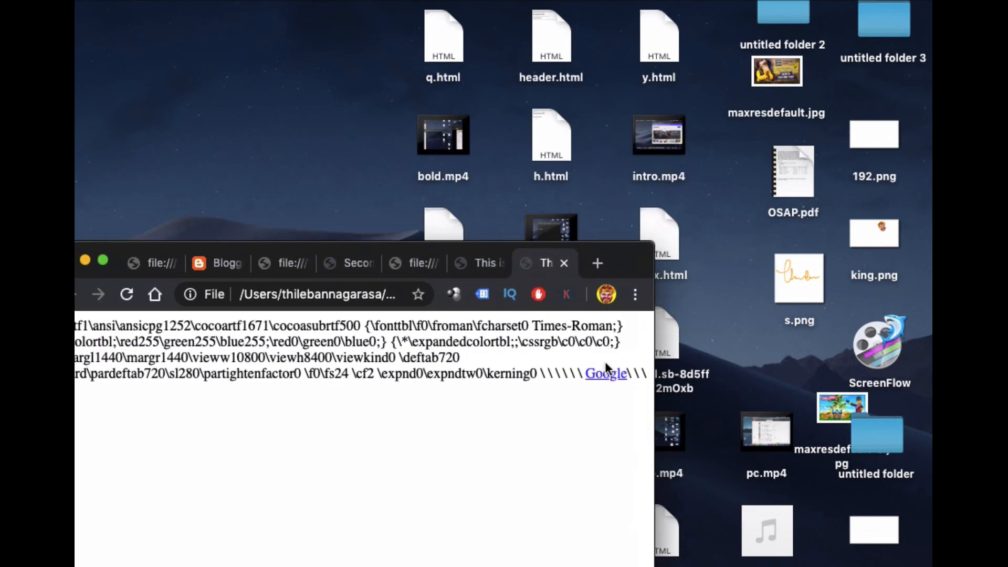
{"action": "left_click", "coordinate": [605, 373]}
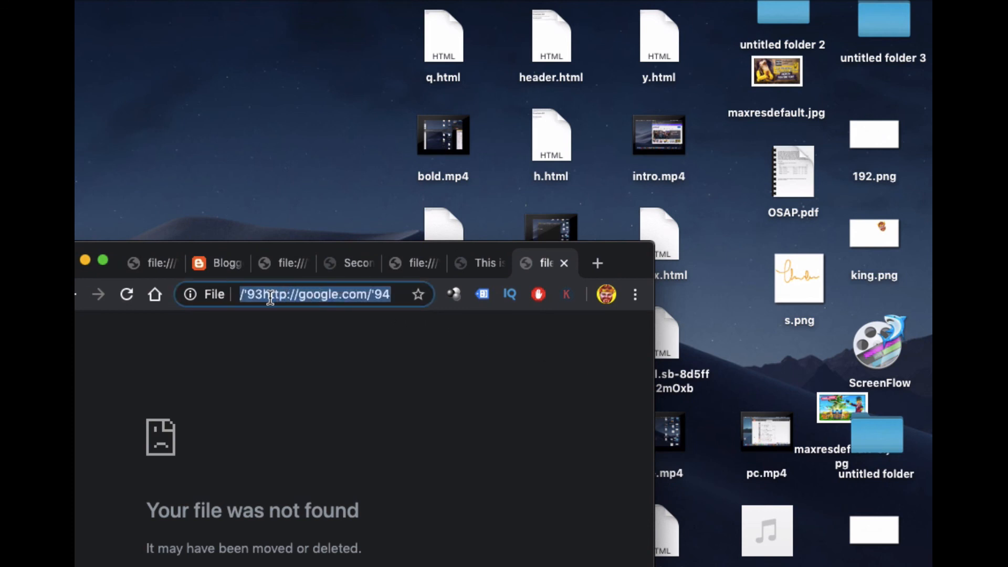
{"action": "mouse_move", "coordinate": [317, 298]}
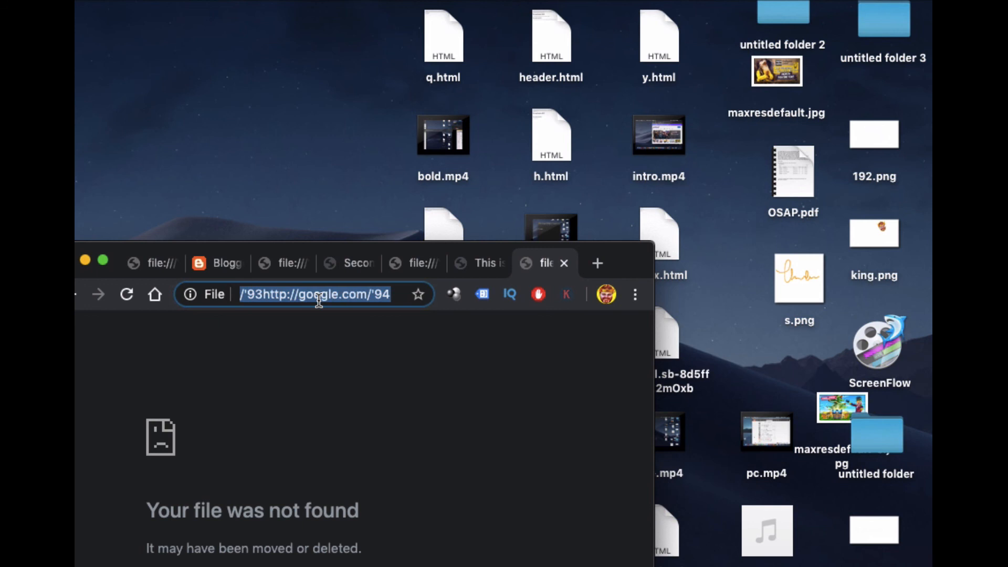
{"action": "mouse_move", "coordinate": [258, 295]}
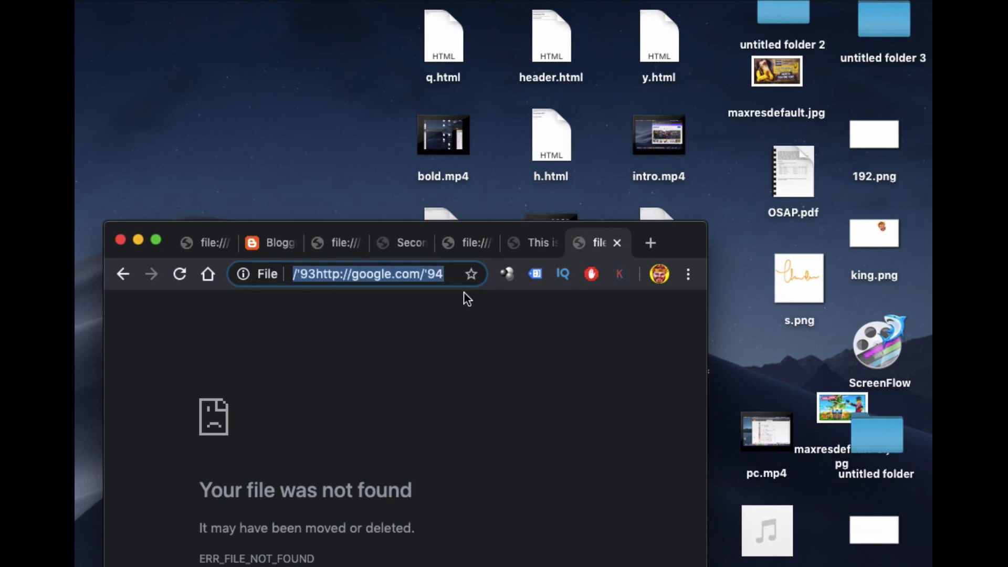
{"action": "mouse_move", "coordinate": [486, 364]}
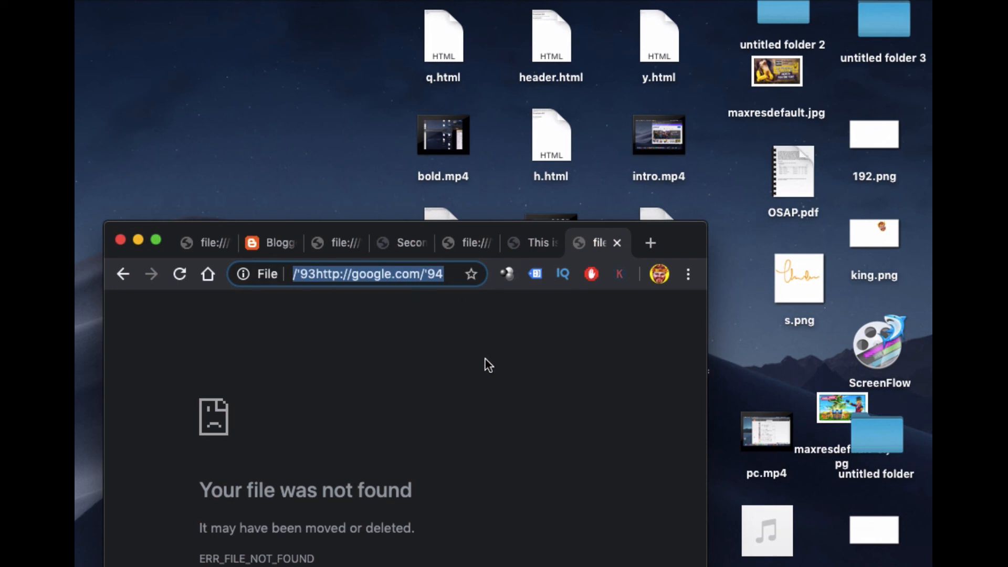